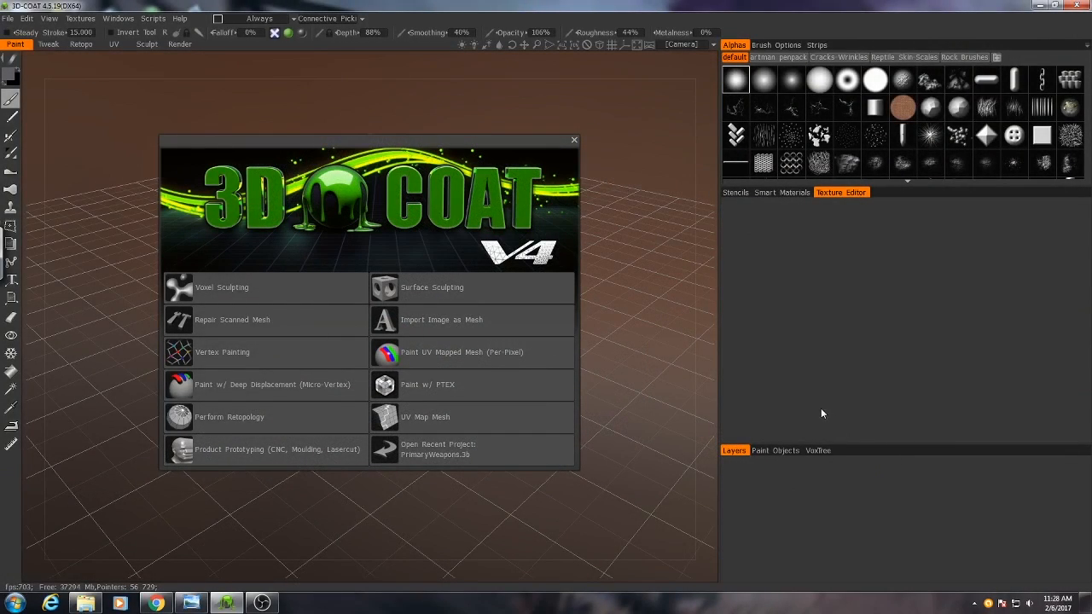
Dismiss the start-up options window to reveal the empty scene grid.
click(573, 140)
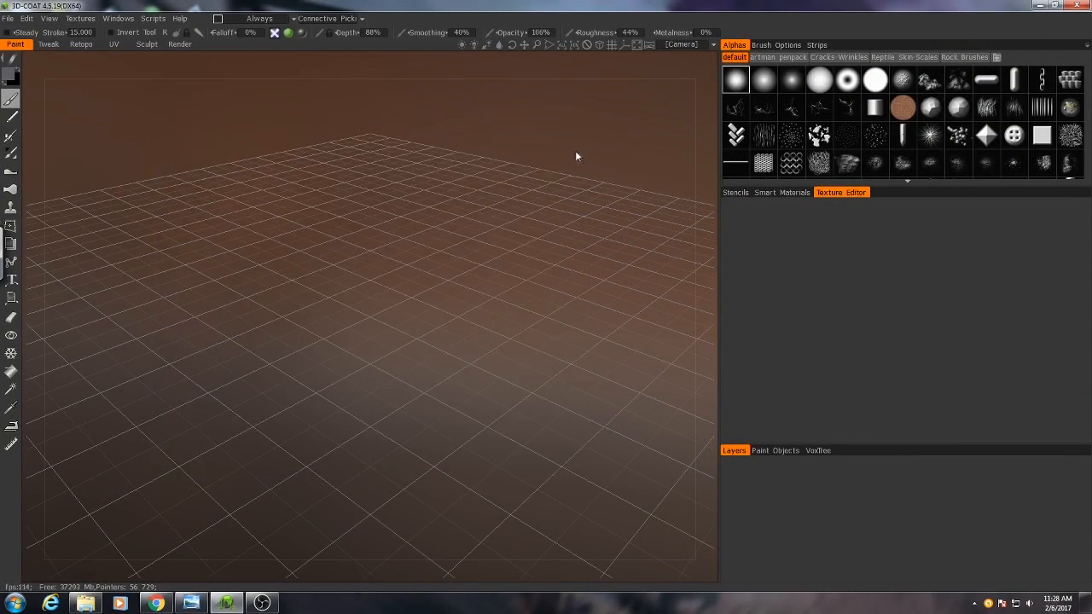
mouse_move(191, 68)
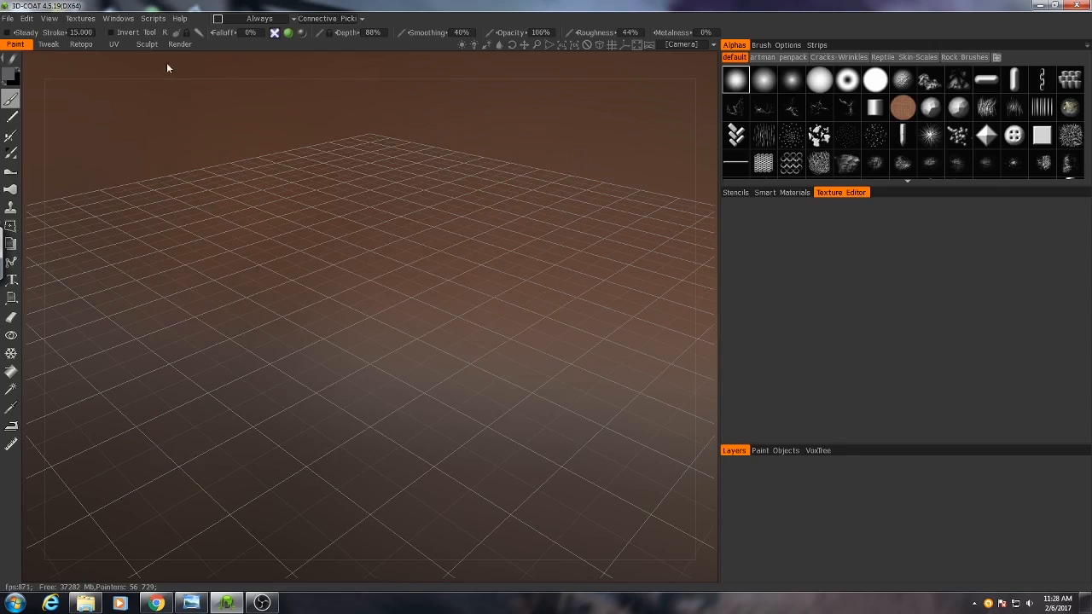
mouse_move(146, 48)
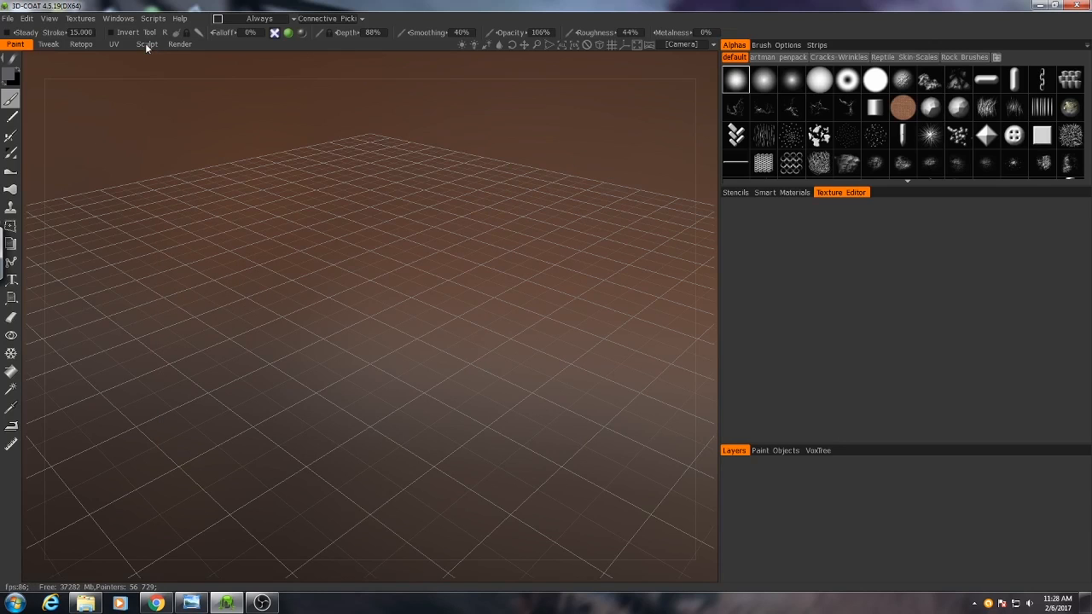
Switch to the Sculpt room with its voxel sculpting tools.
click(148, 45)
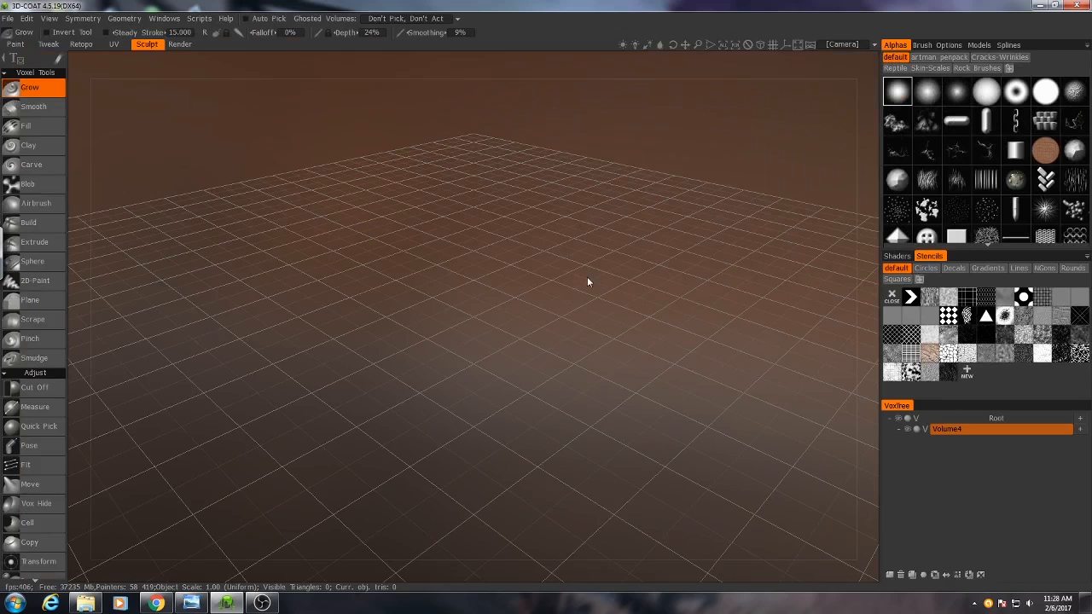
mouse_move(508, 332)
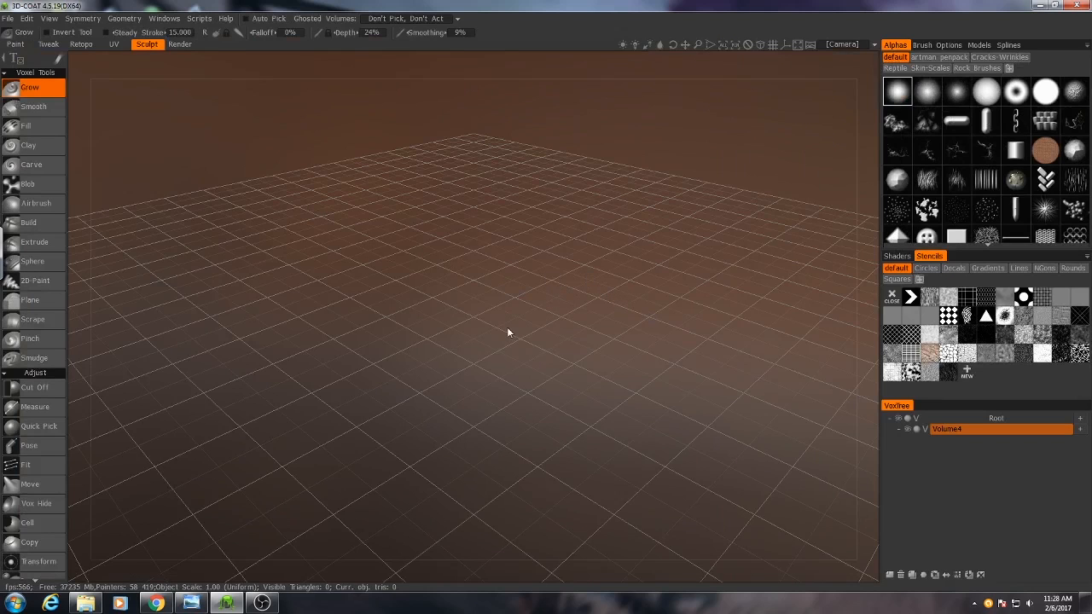
mouse_move(508, 332)
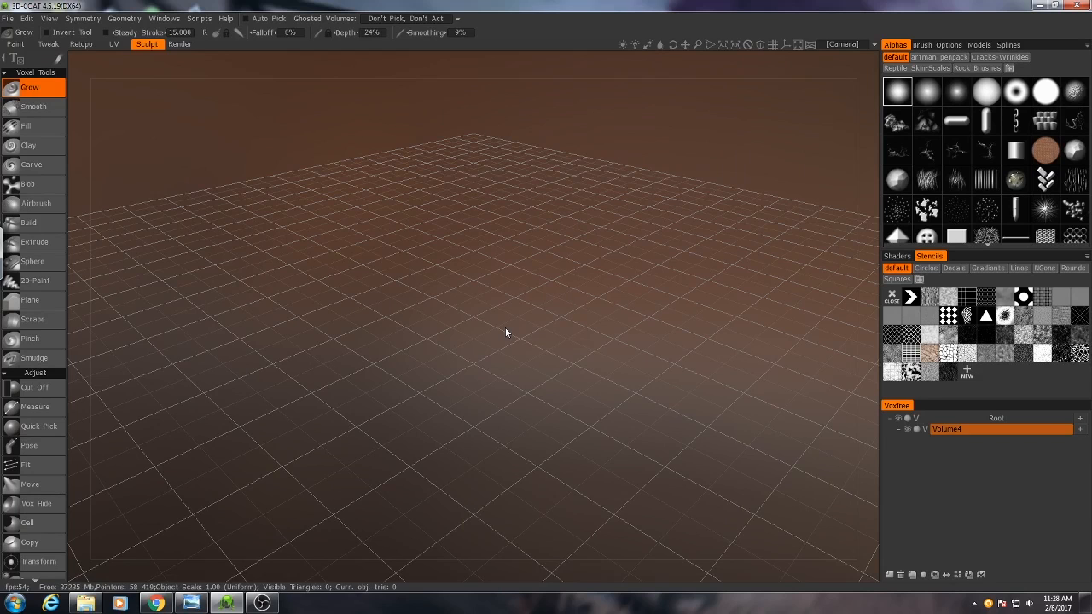
mouse_move(481, 338)
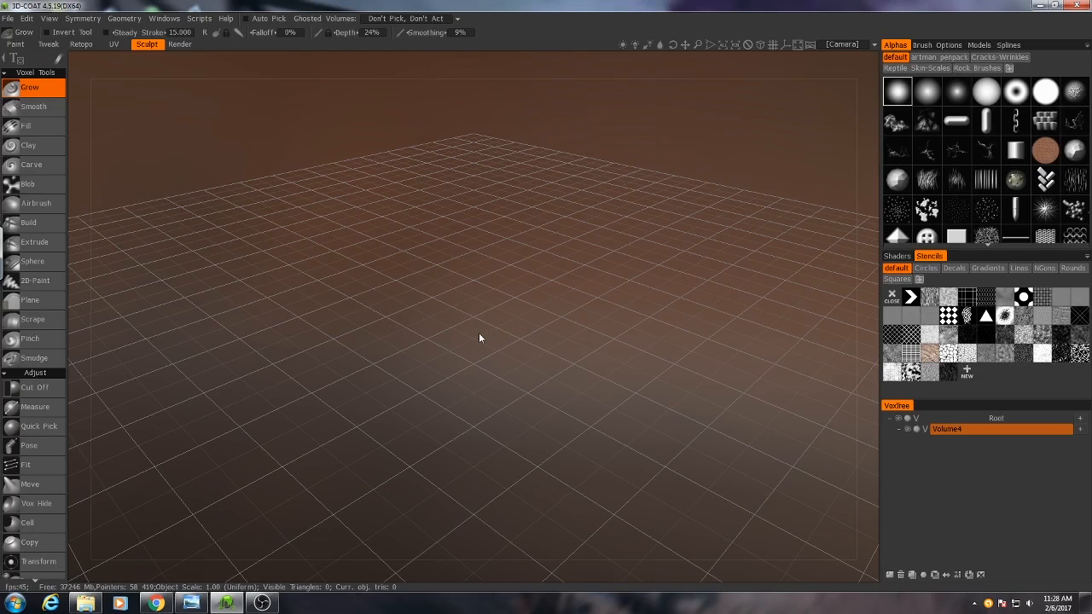
mouse_move(307, 457)
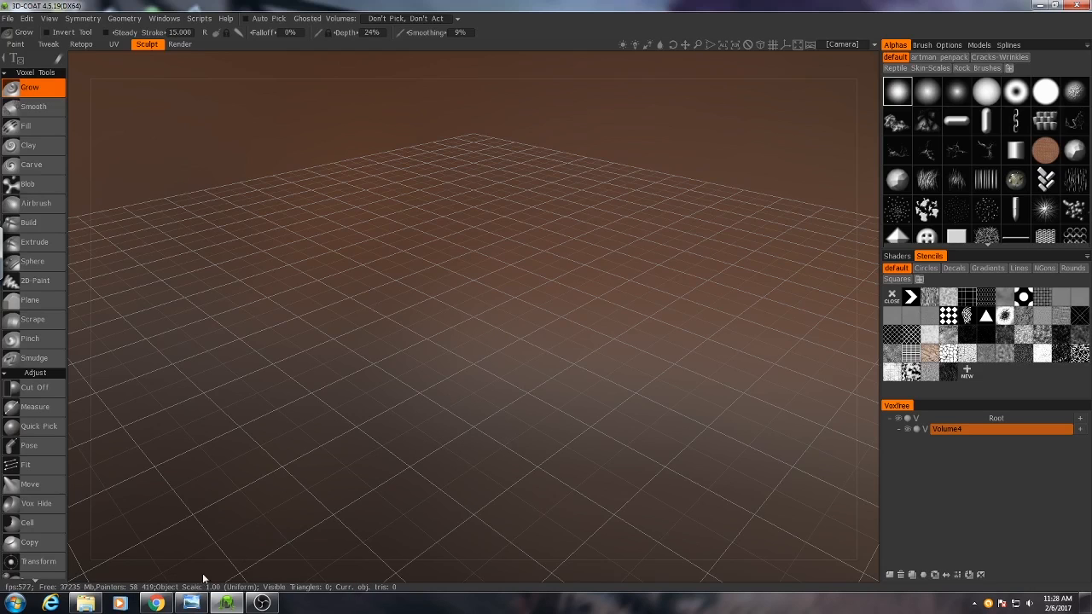
mouse_move(235, 571)
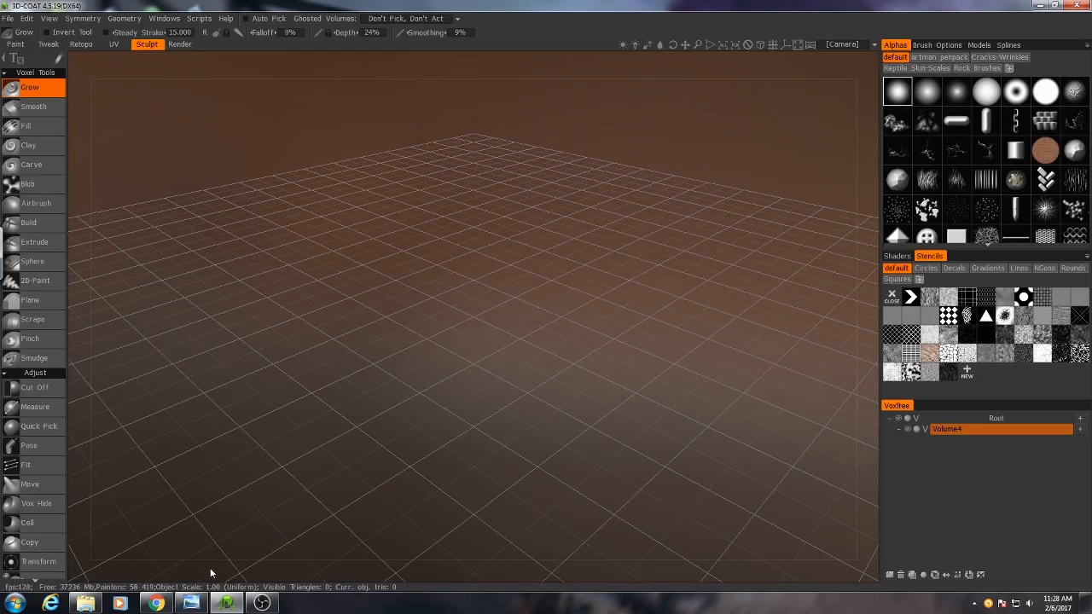
Bring up the creature reference collage and zoom in on the round sucker mouth.
click(191, 602)
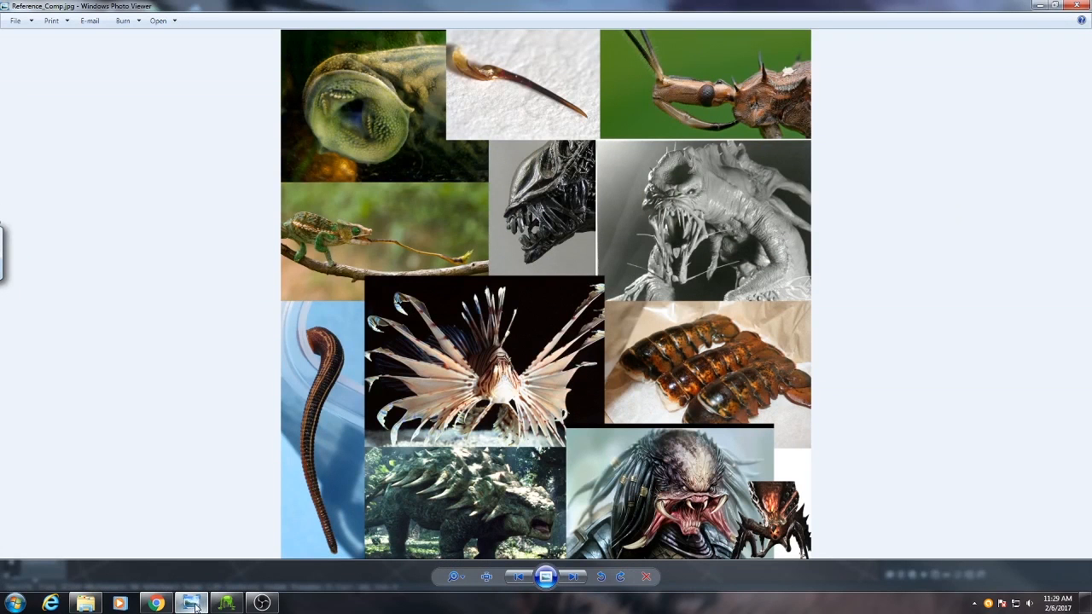
mouse_move(713, 249)
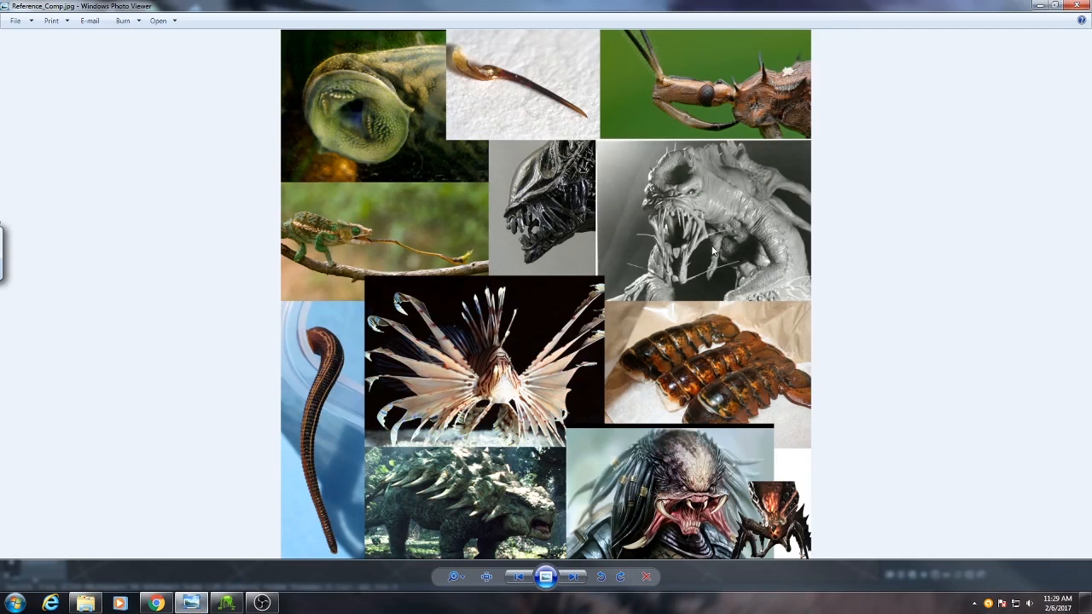
mouse_move(684, 253)
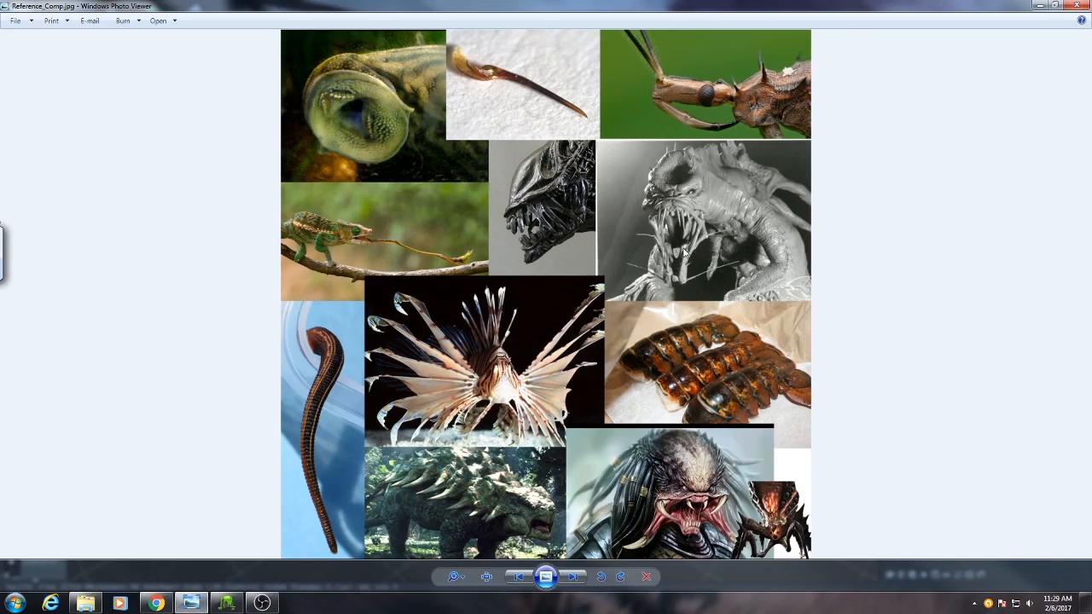
mouse_move(370, 337)
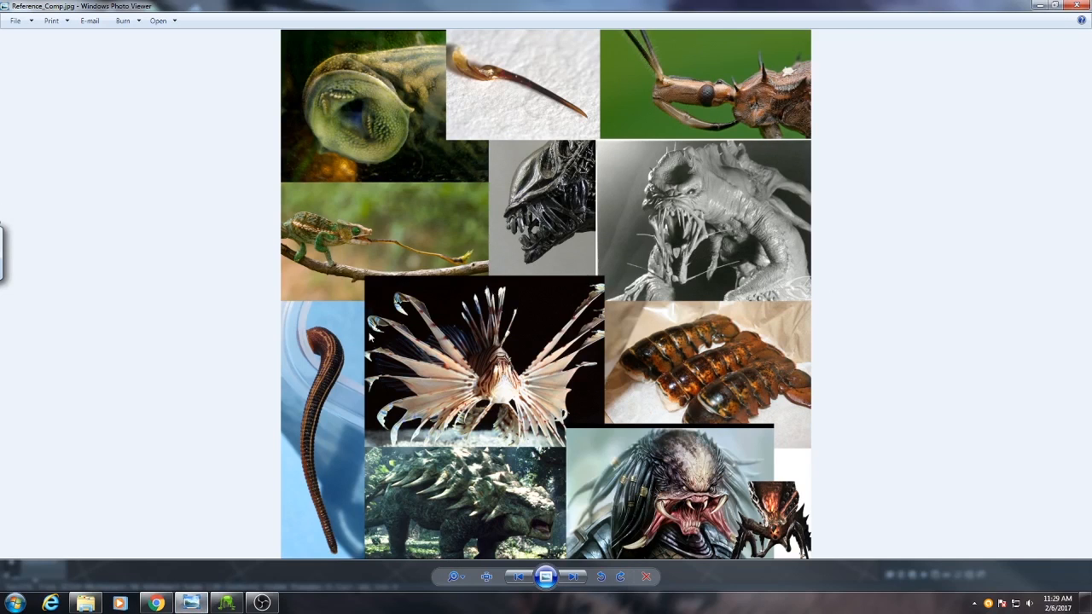
click(454, 576)
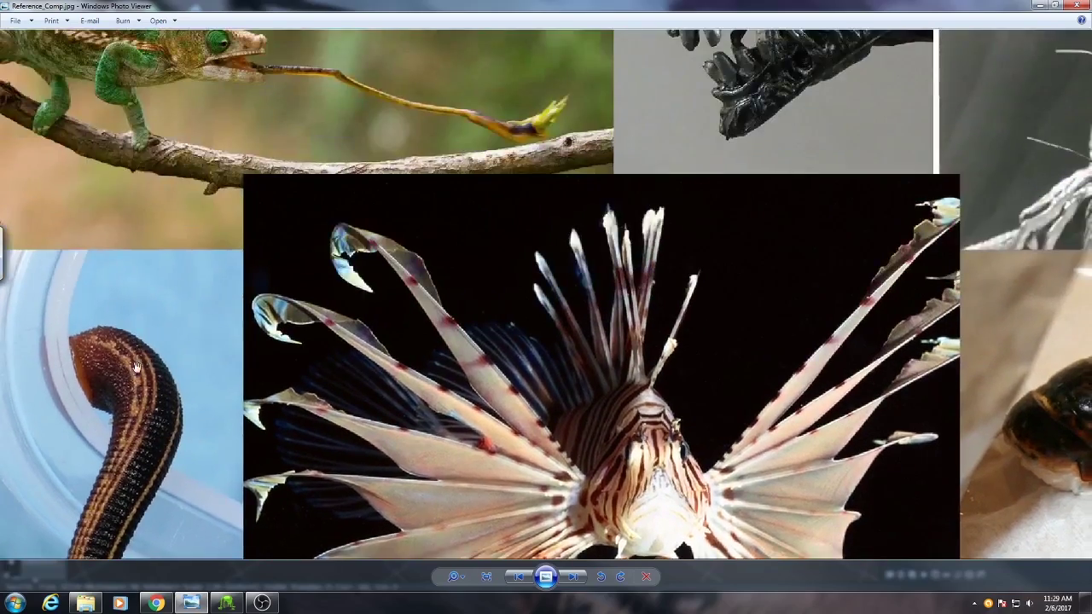
click(571, 576)
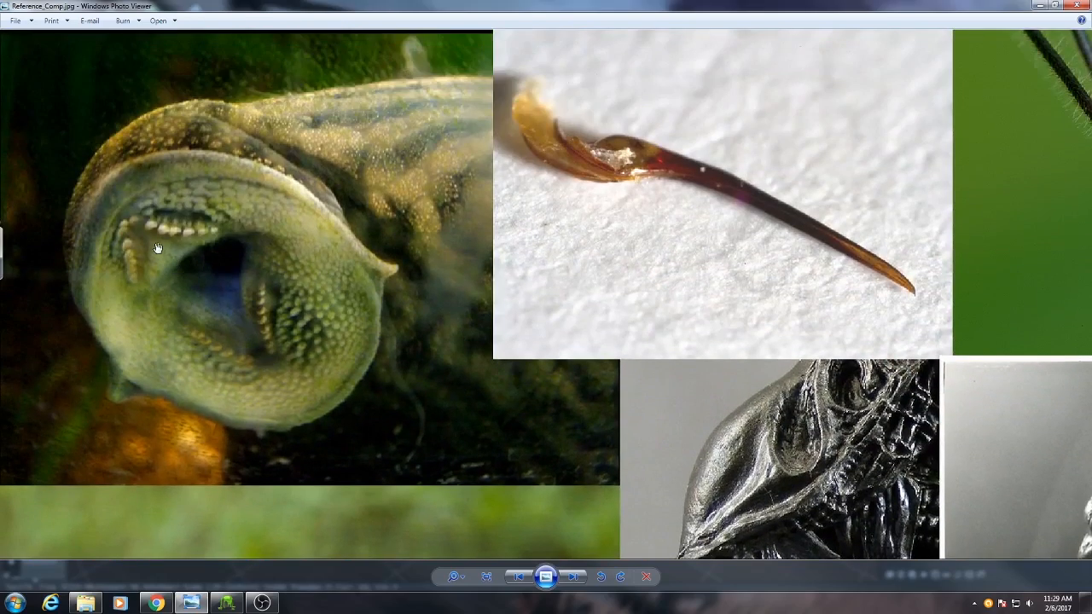
mouse_move(146, 253)
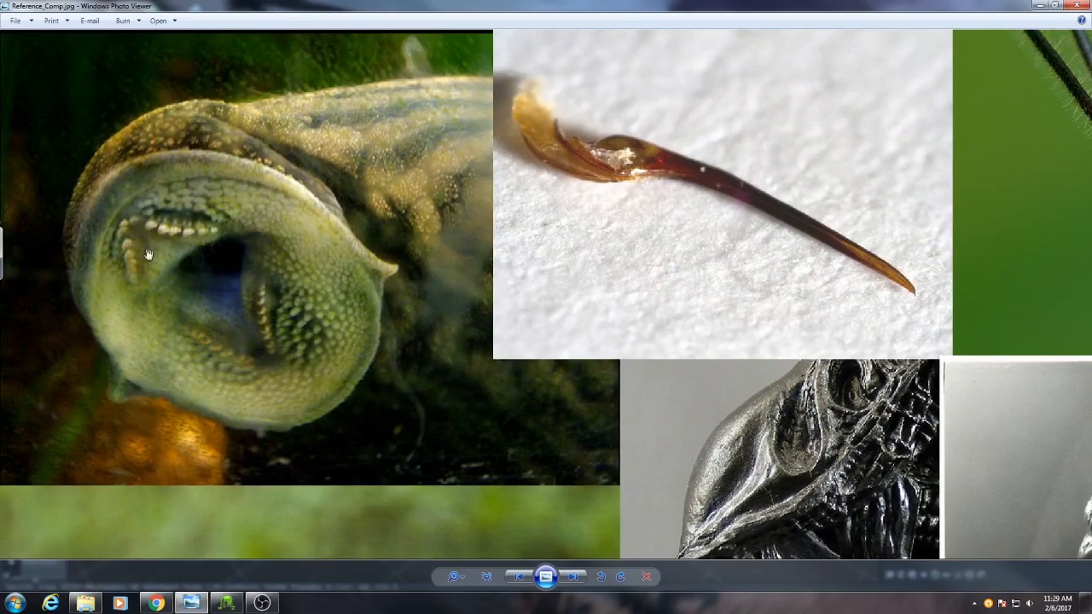
click(453, 576)
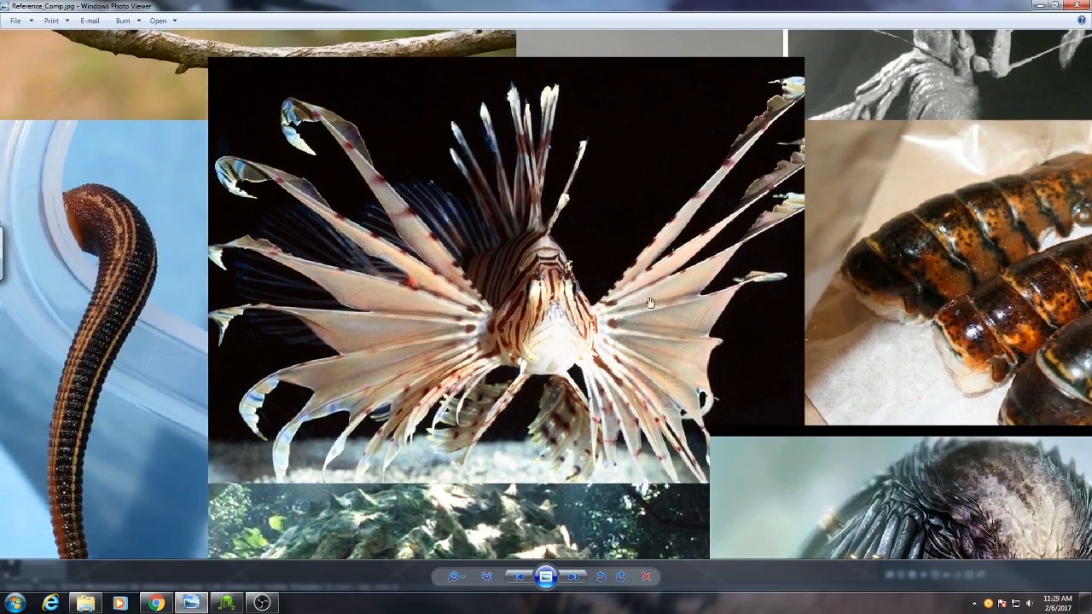
mouse_move(402, 379)
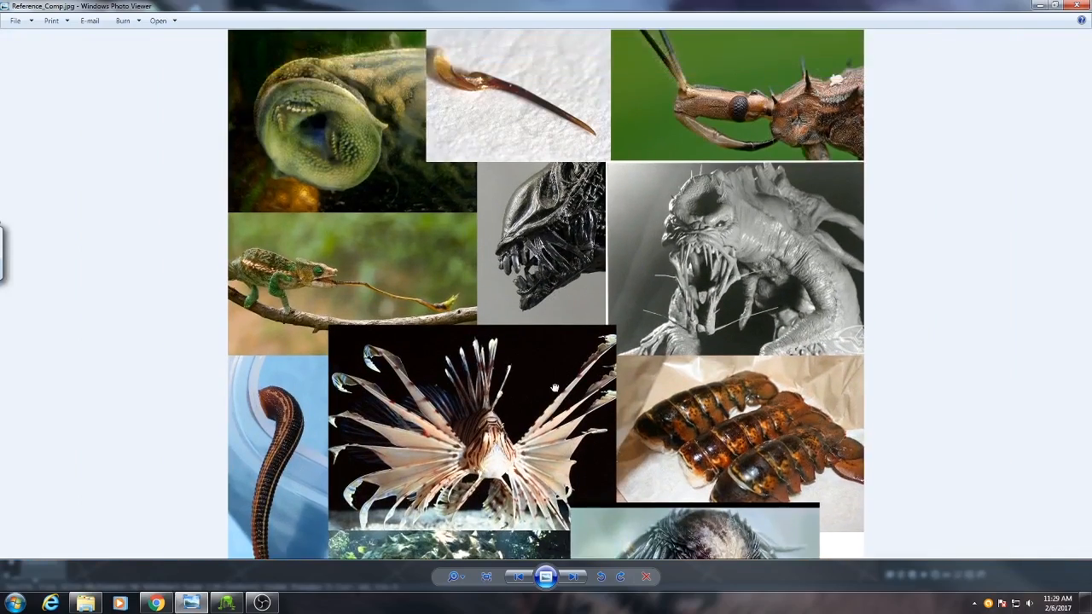
click(452, 576)
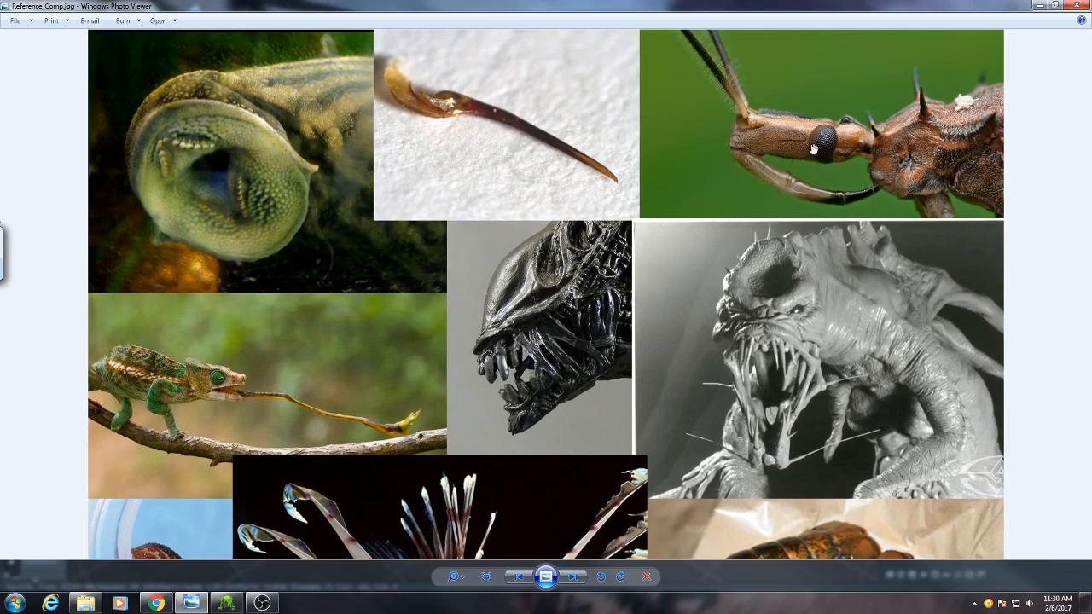
mouse_move(542, 279)
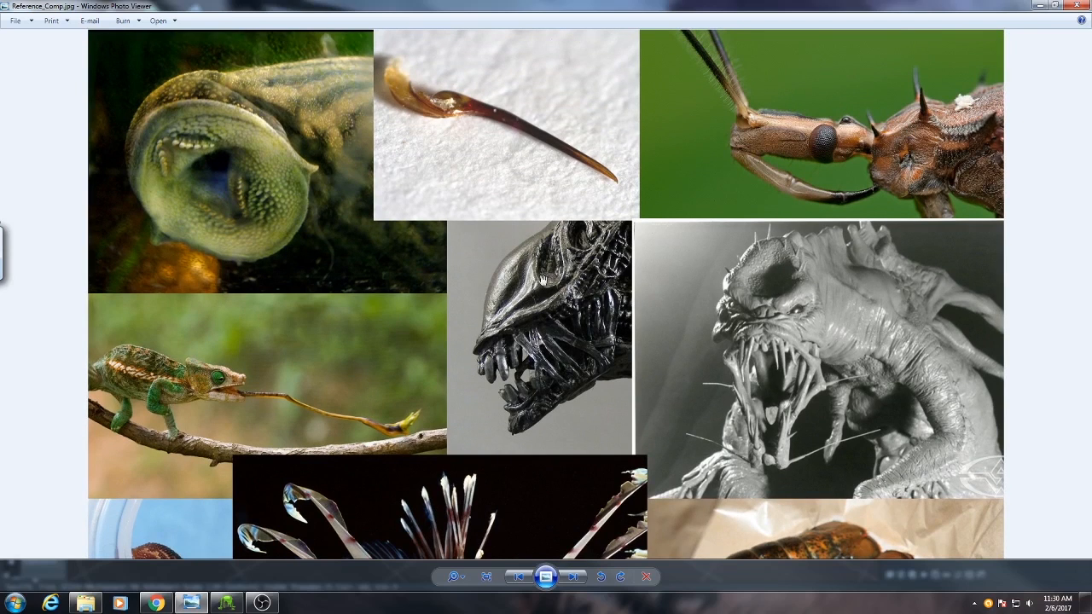
scroll(down, 3)
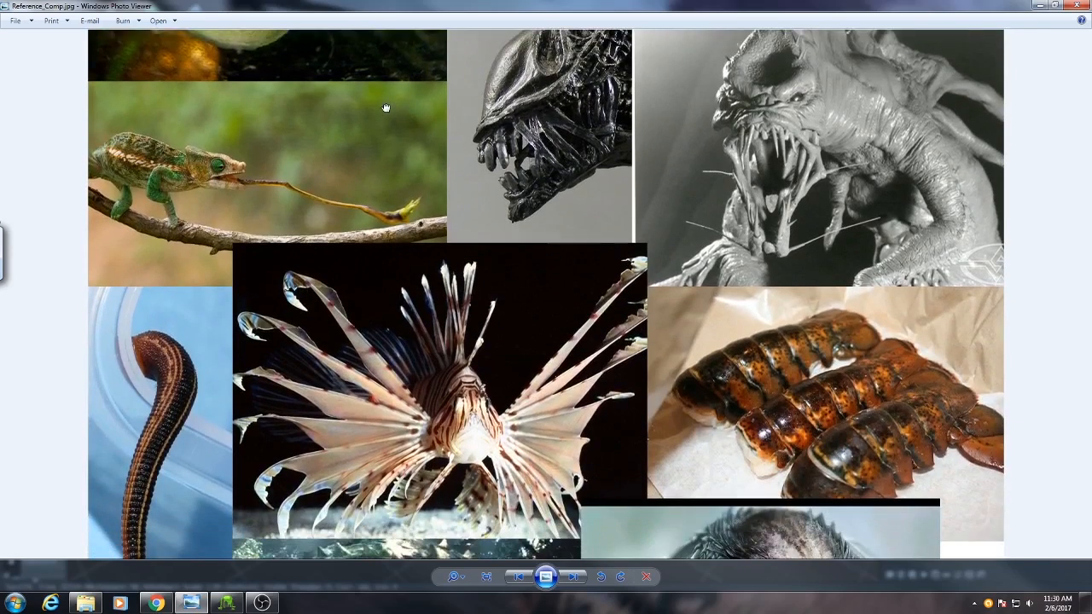
scroll(down, 3)
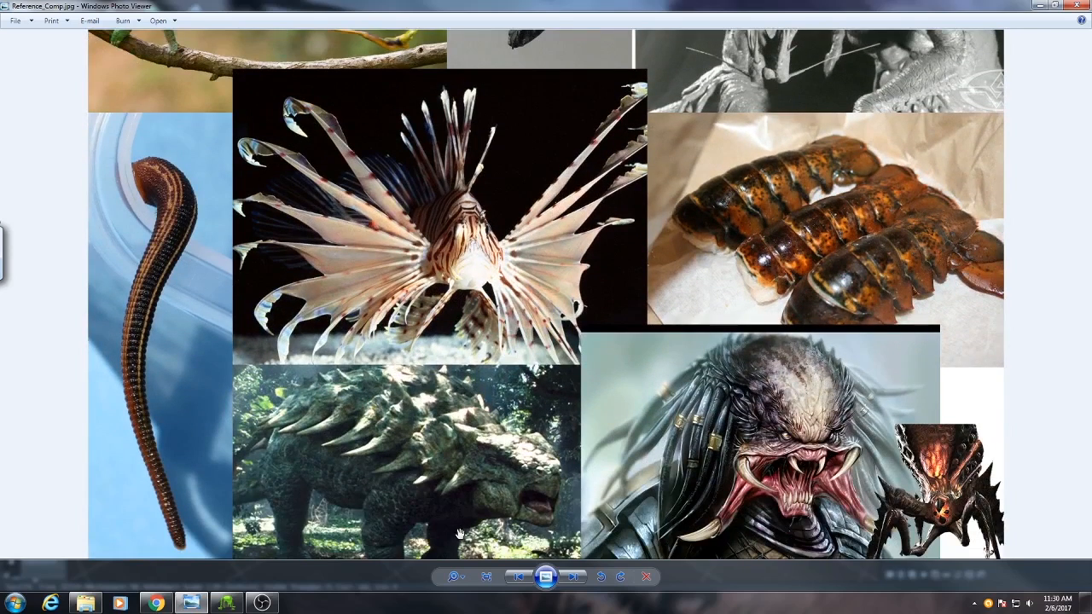
mouse_move(418, 481)
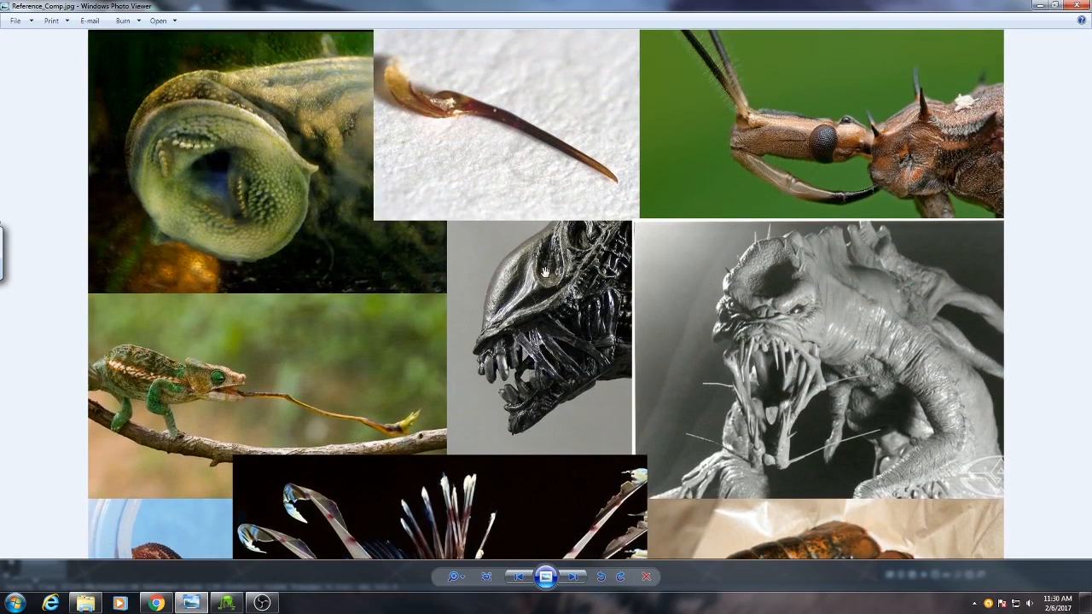
mouse_move(610, 27)
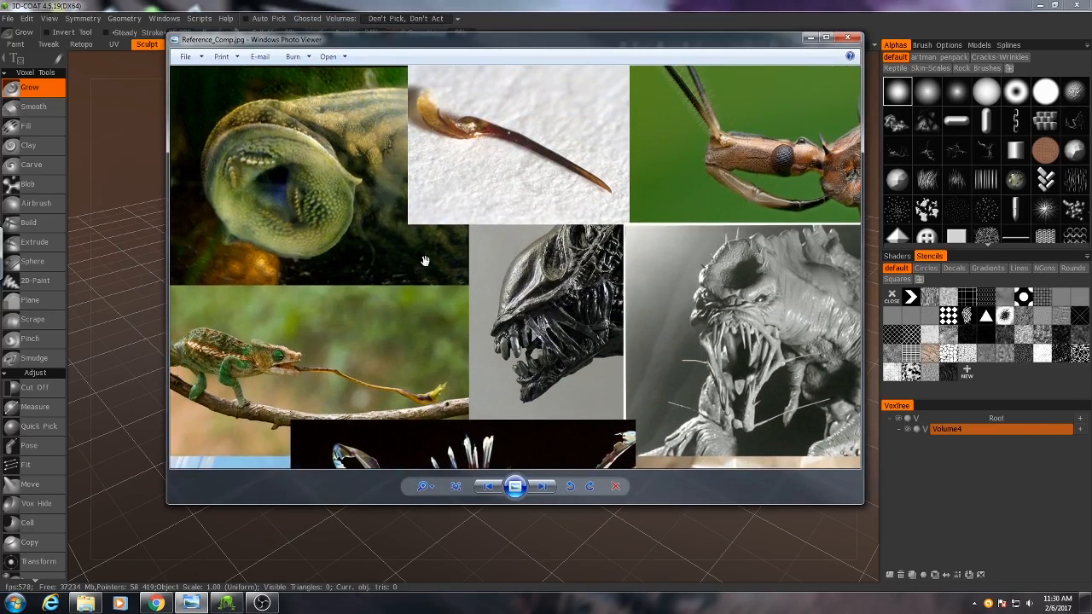
mouse_move(590, 208)
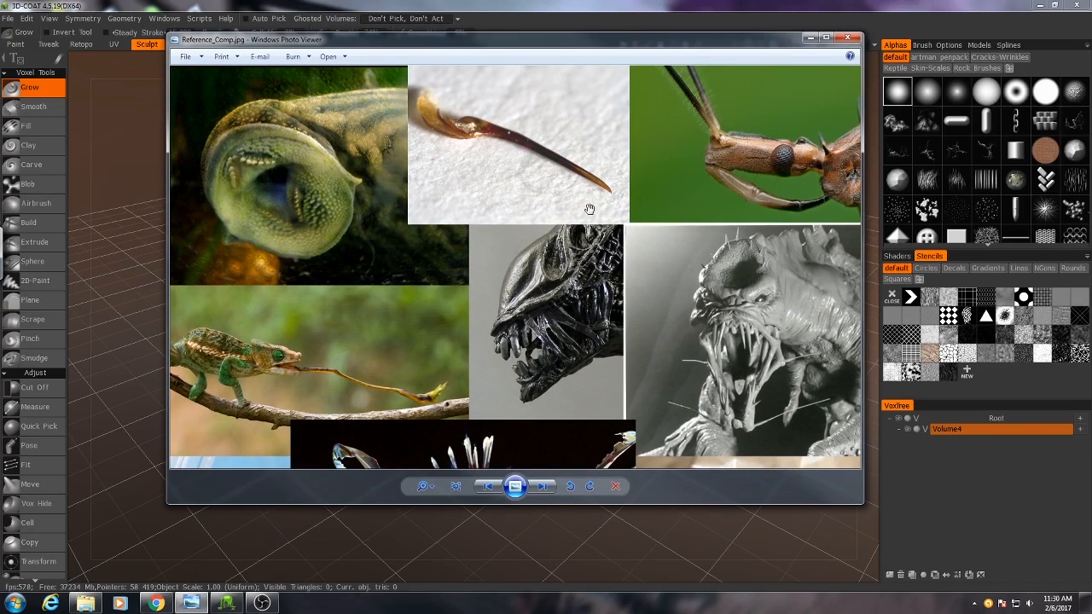
mouse_move(604, 218)
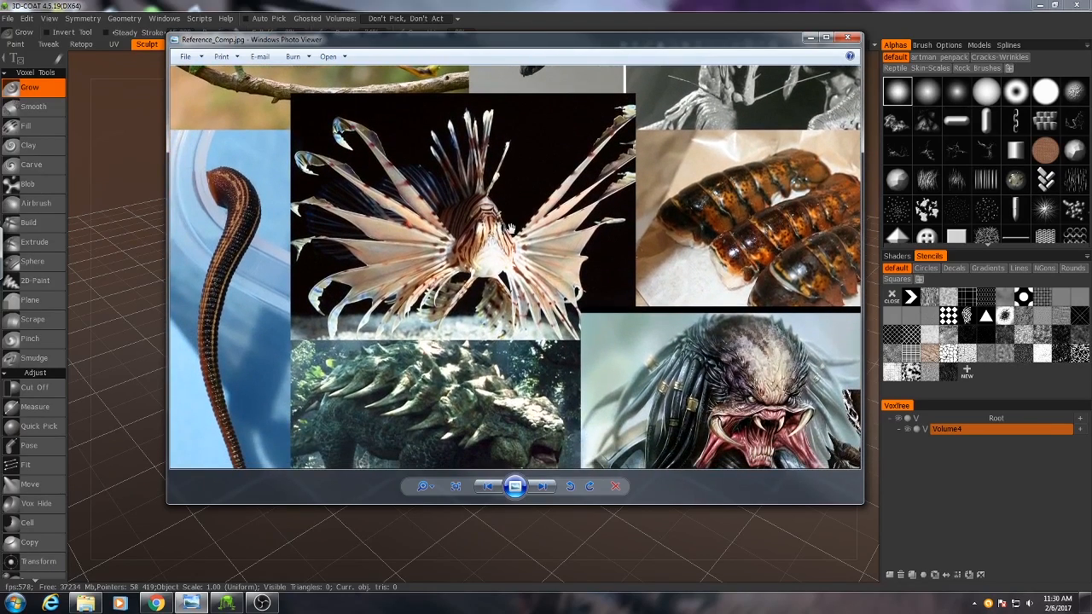
mouse_move(260, 213)
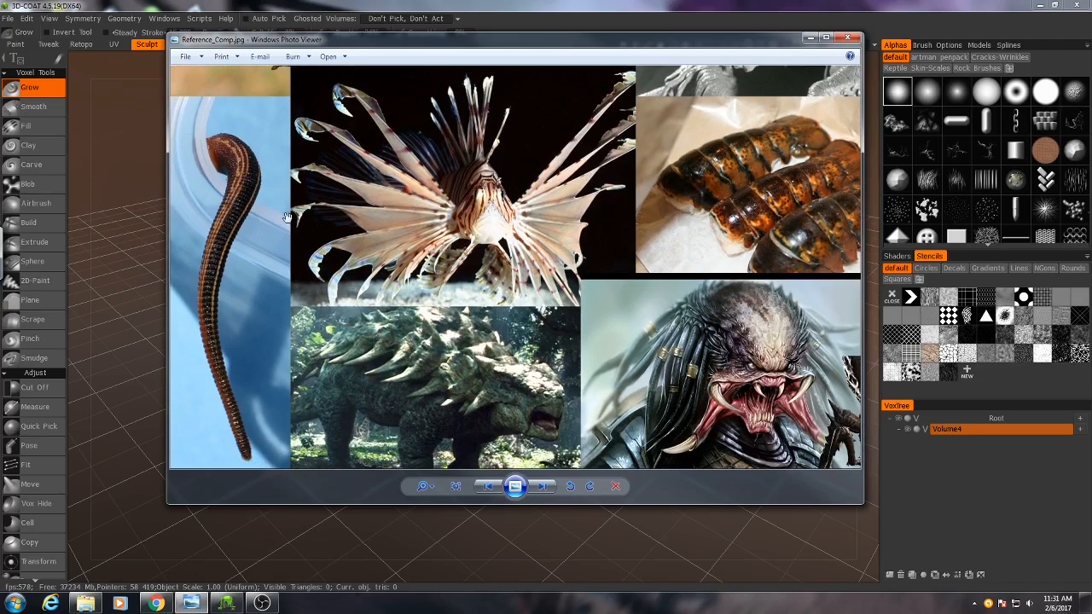
mouse_move(246, 457)
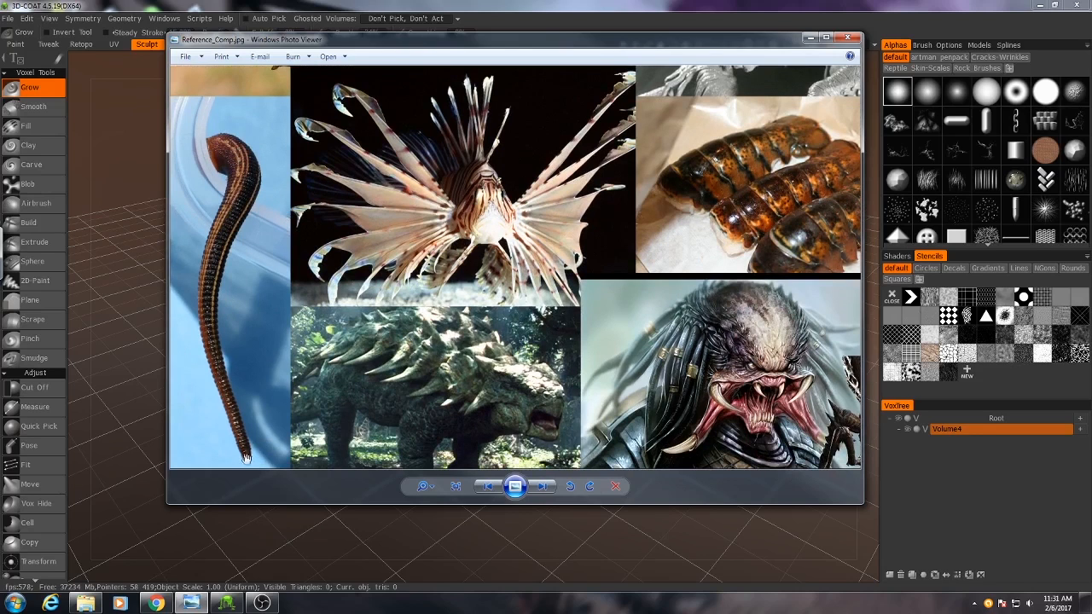
mouse_move(444, 87)
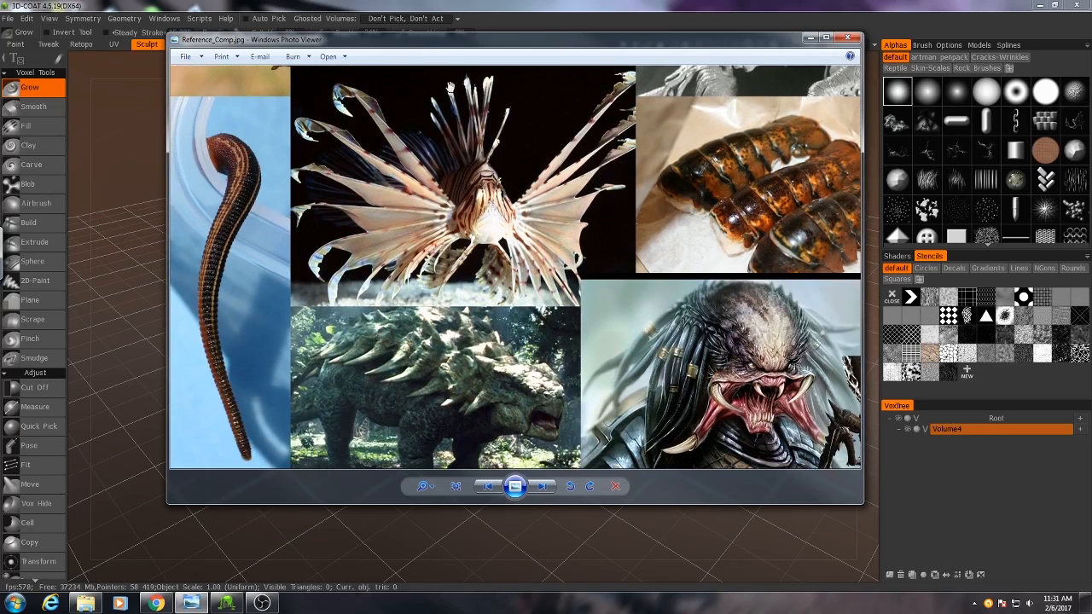
Hide the reference viewer, activate the Curves tool and place the first curve point on the grid.
click(850, 37)
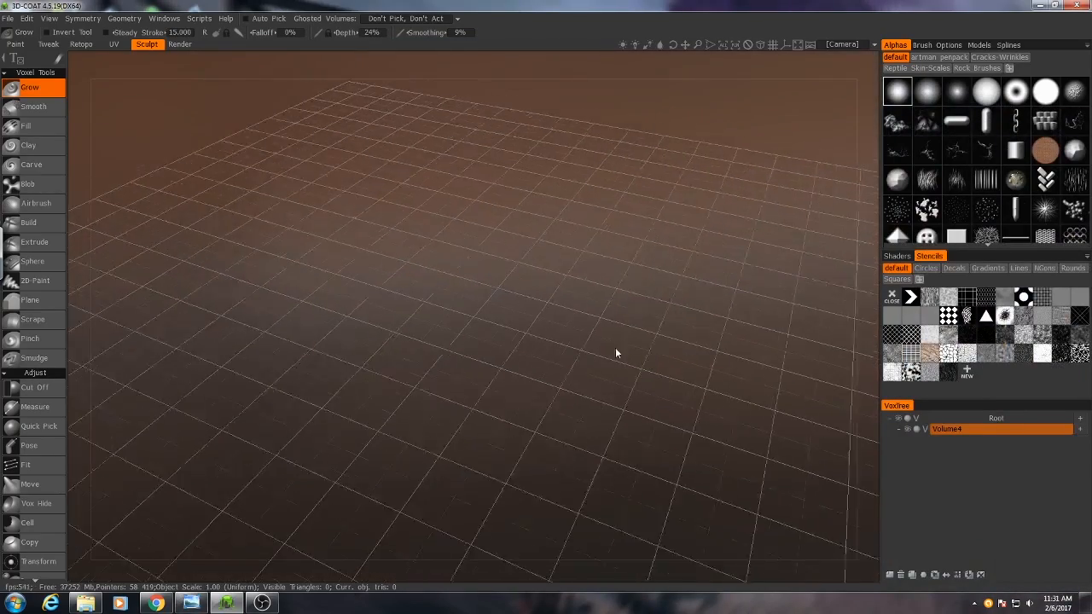
drag(617, 353, 539, 338)
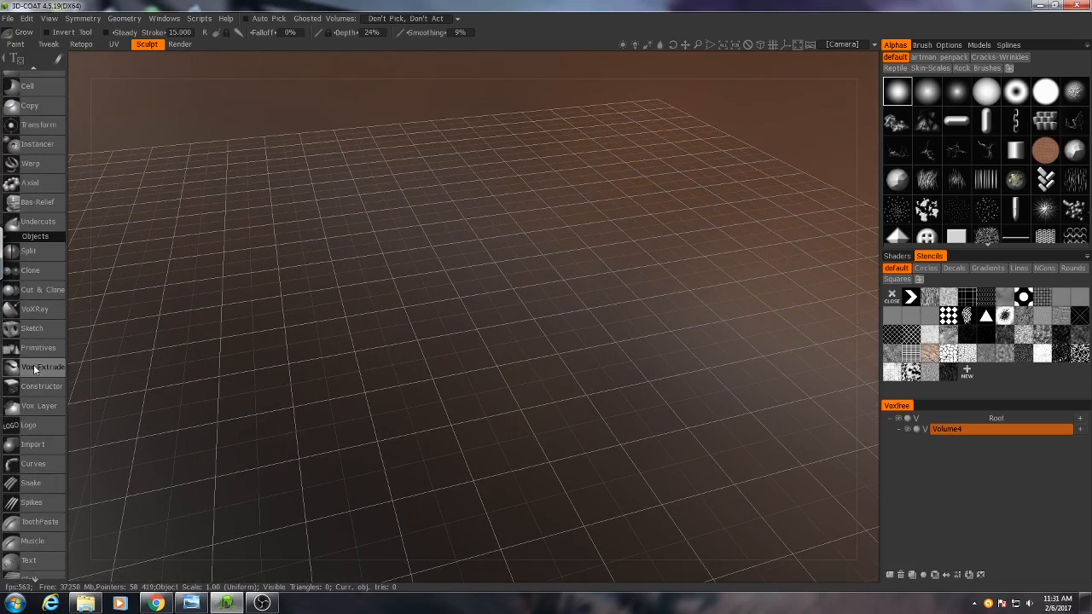
mouse_move(26, 328)
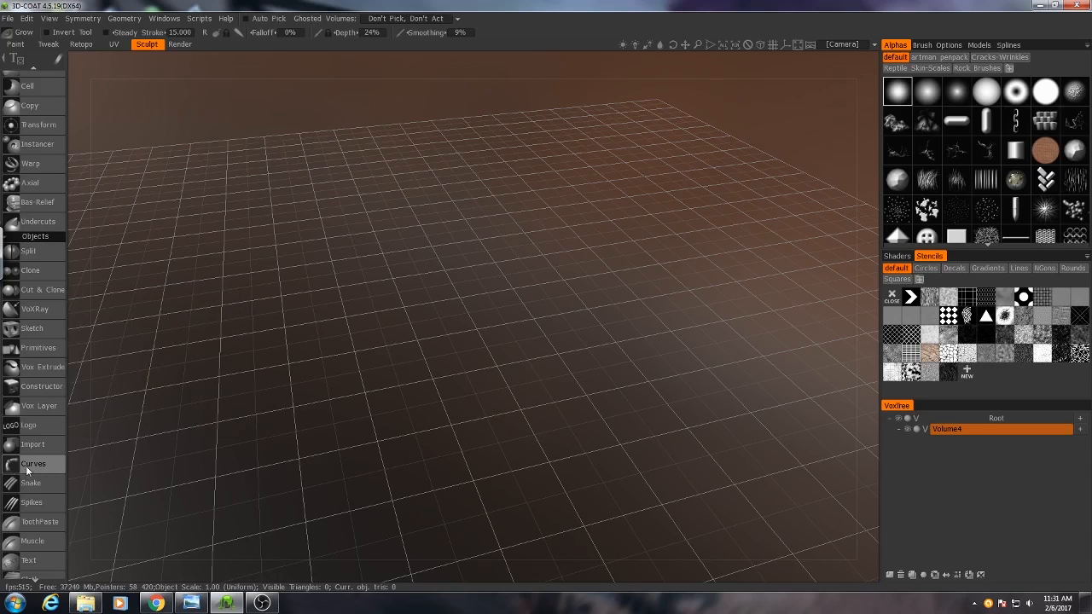
mouse_move(27, 470)
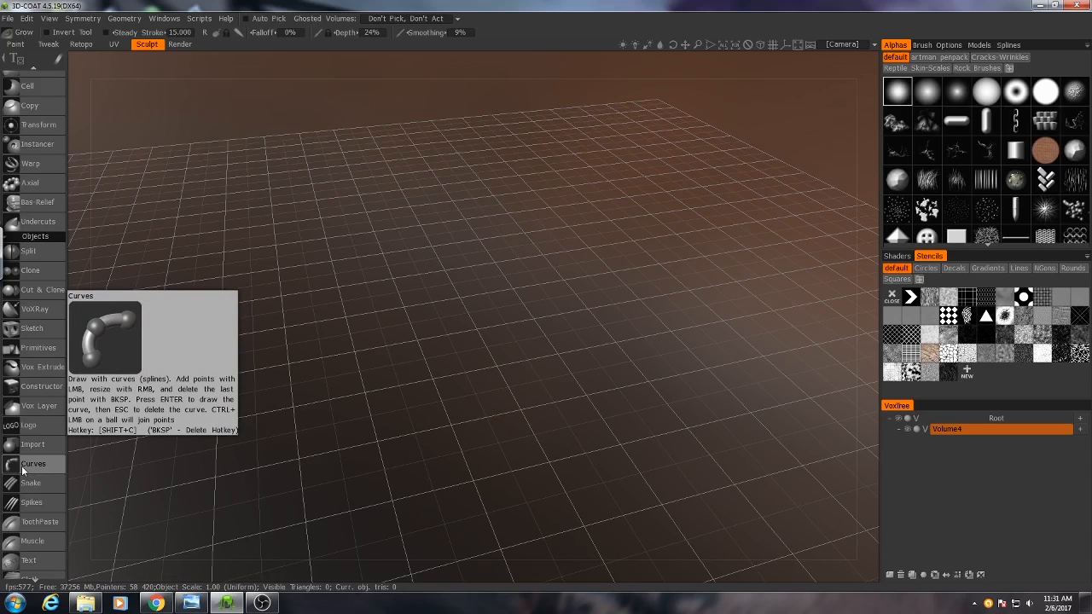
mouse_move(19, 232)
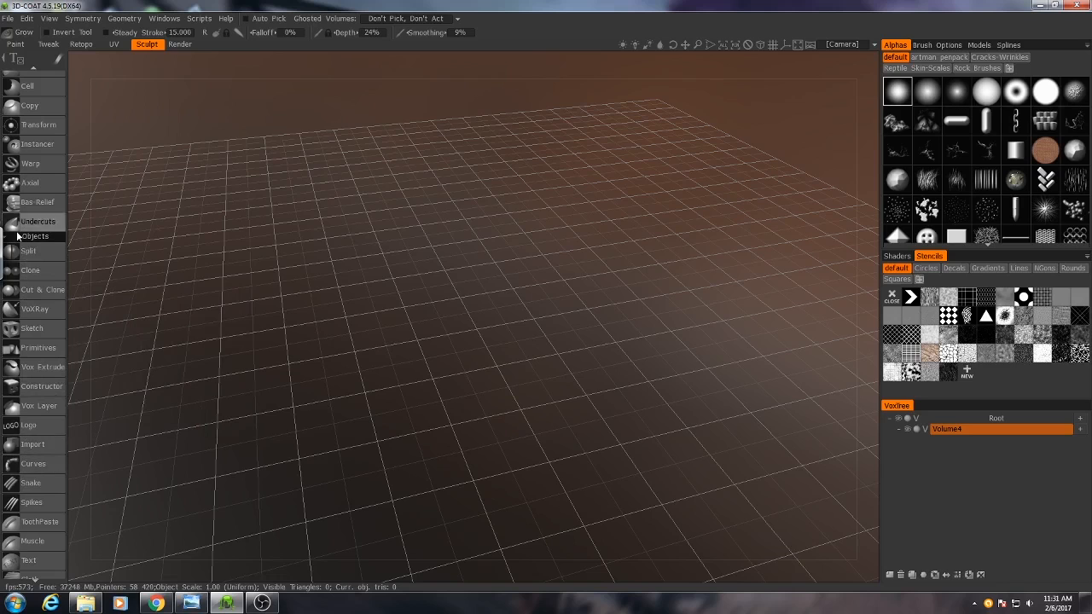
mouse_move(48, 468)
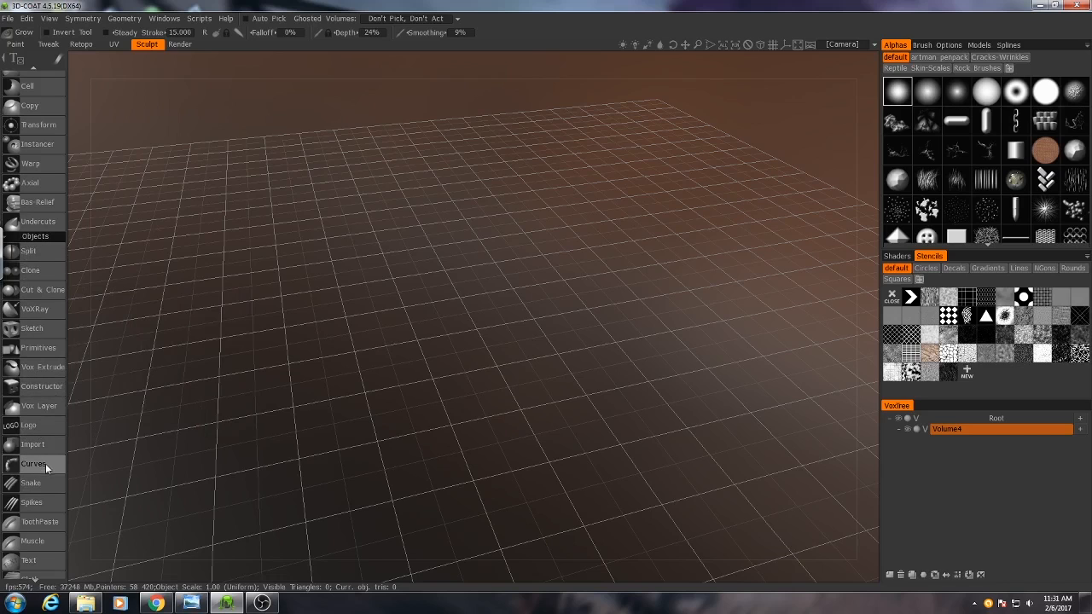
click(32, 464)
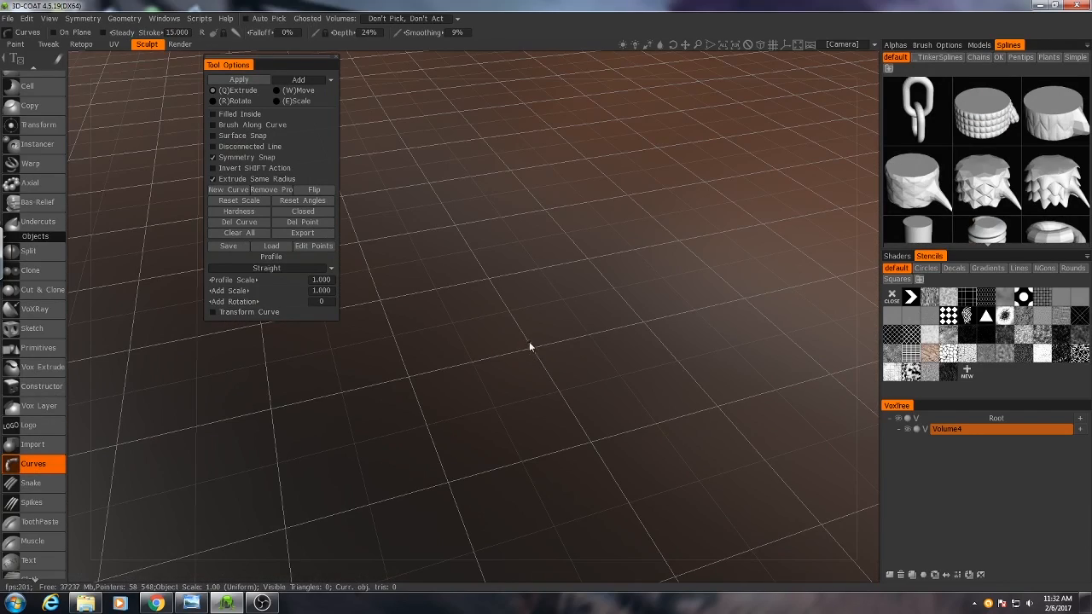
mouse_move(525, 352)
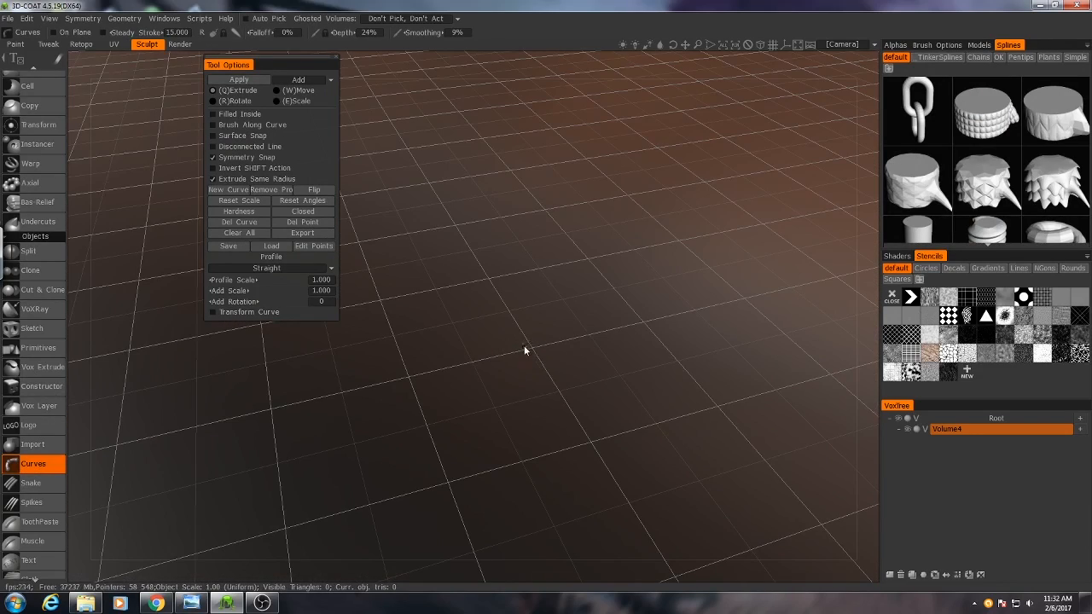
mouse_move(527, 351)
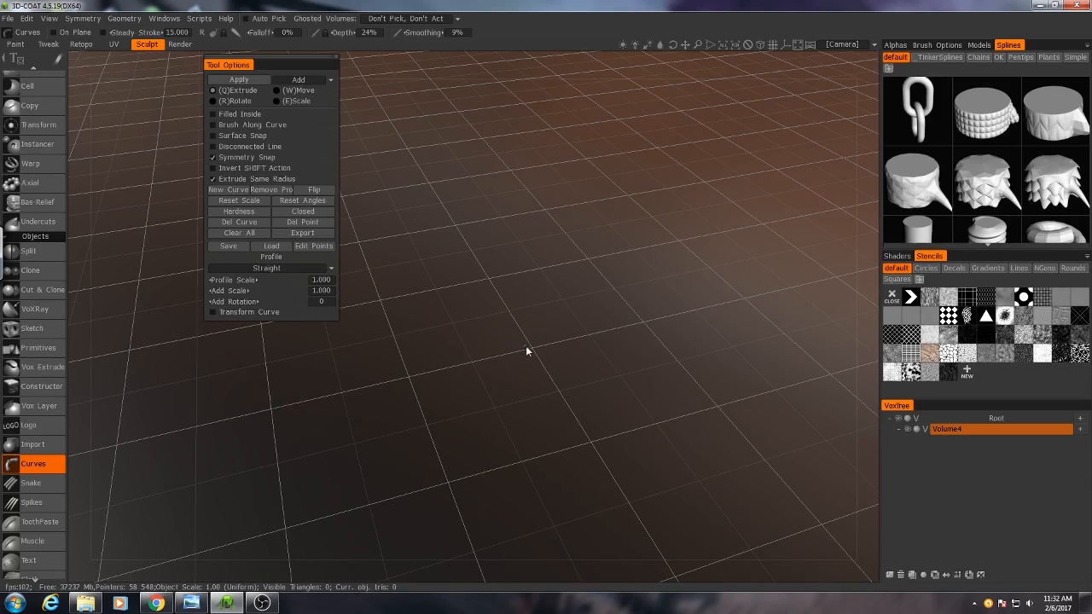
mouse_move(522, 357)
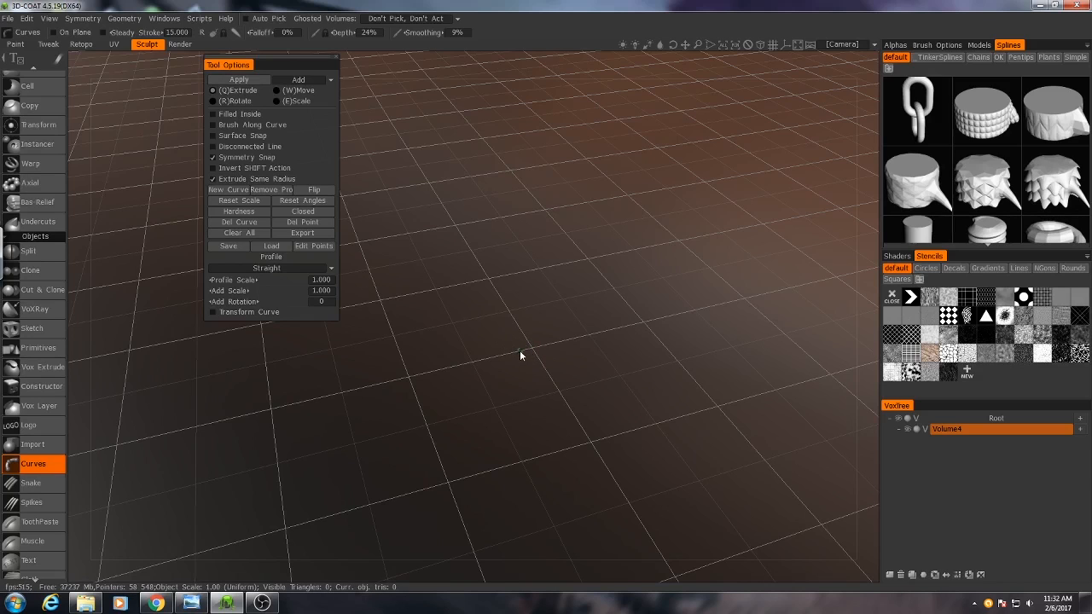
click(519, 350)
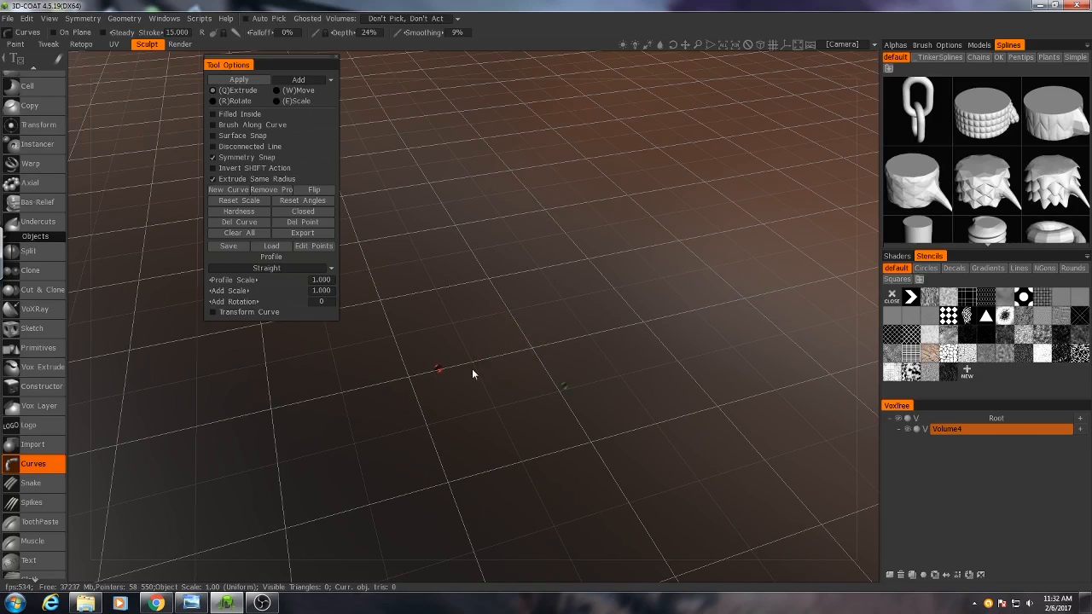
mouse_move(478, 365)
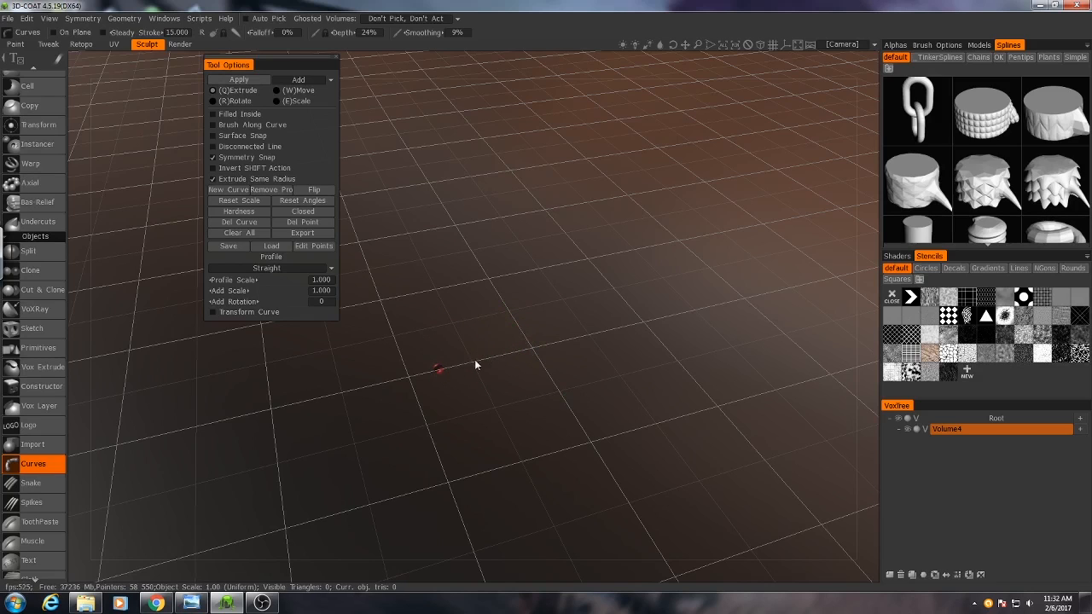
click(438, 368)
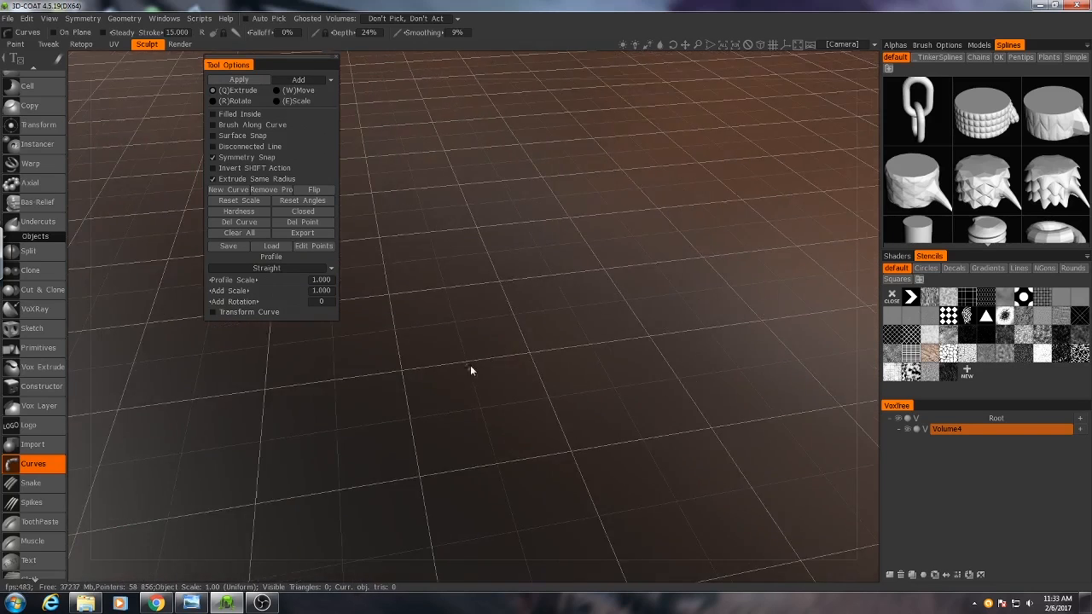
mouse_move(413, 371)
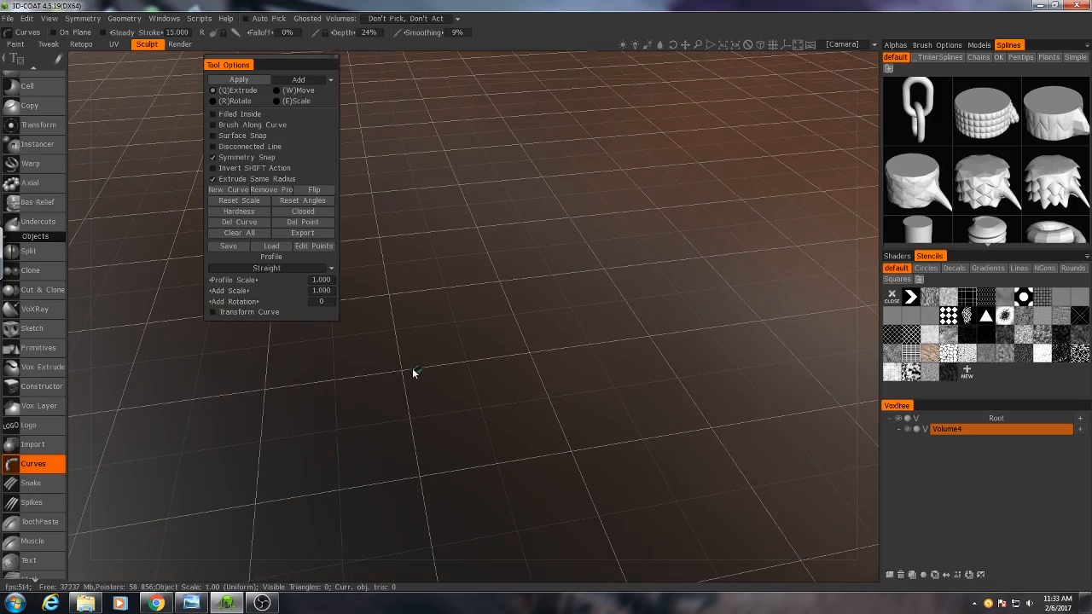
Bring the 3D-Coat modelling scene back in front of the leech reference photo.
click(406, 372)
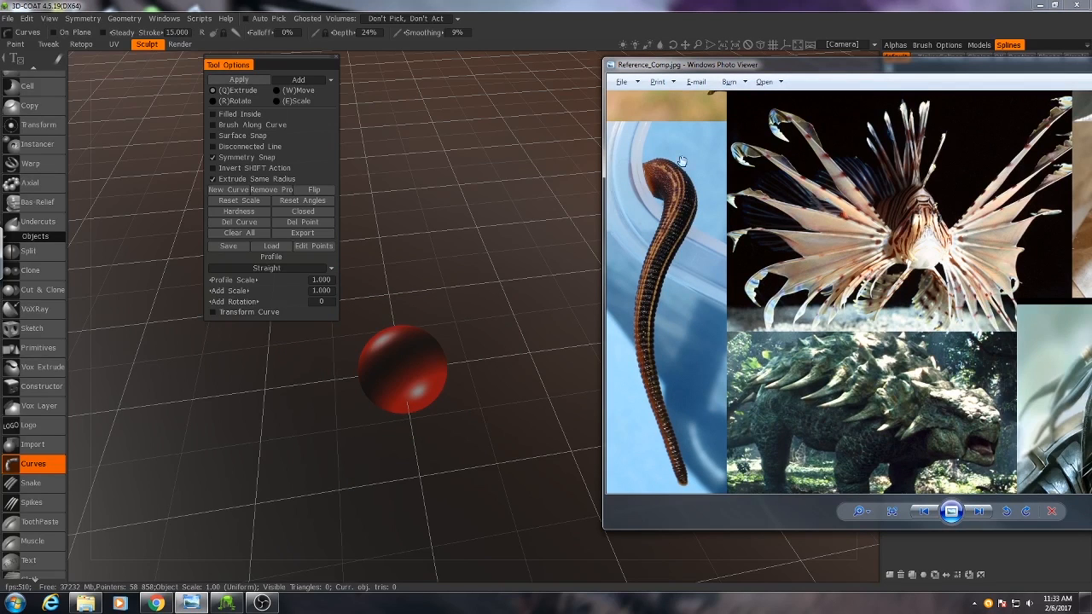
mouse_move(668, 174)
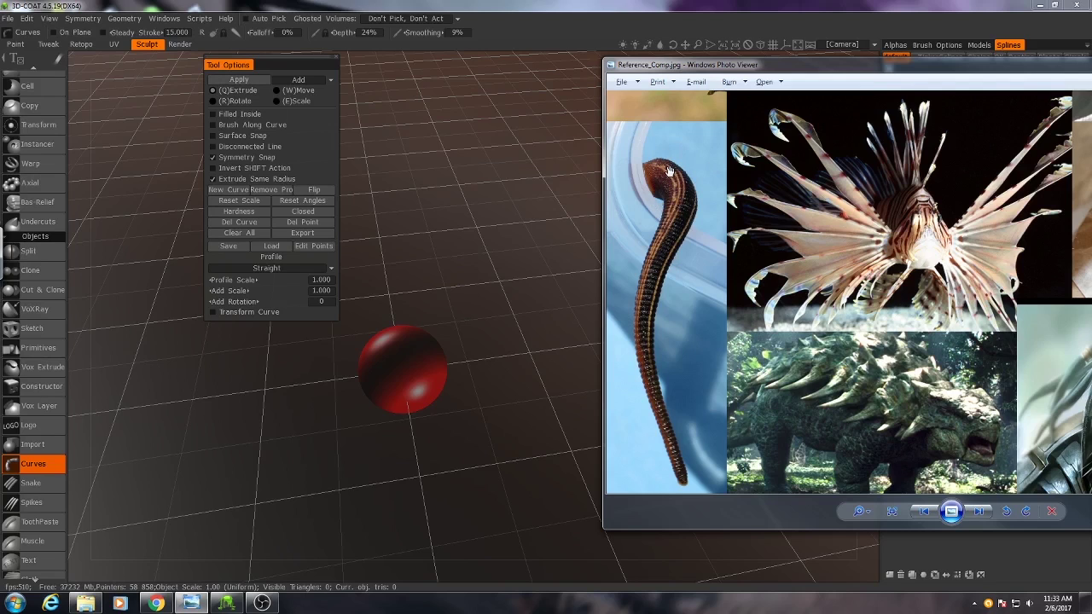
mouse_move(665, 246)
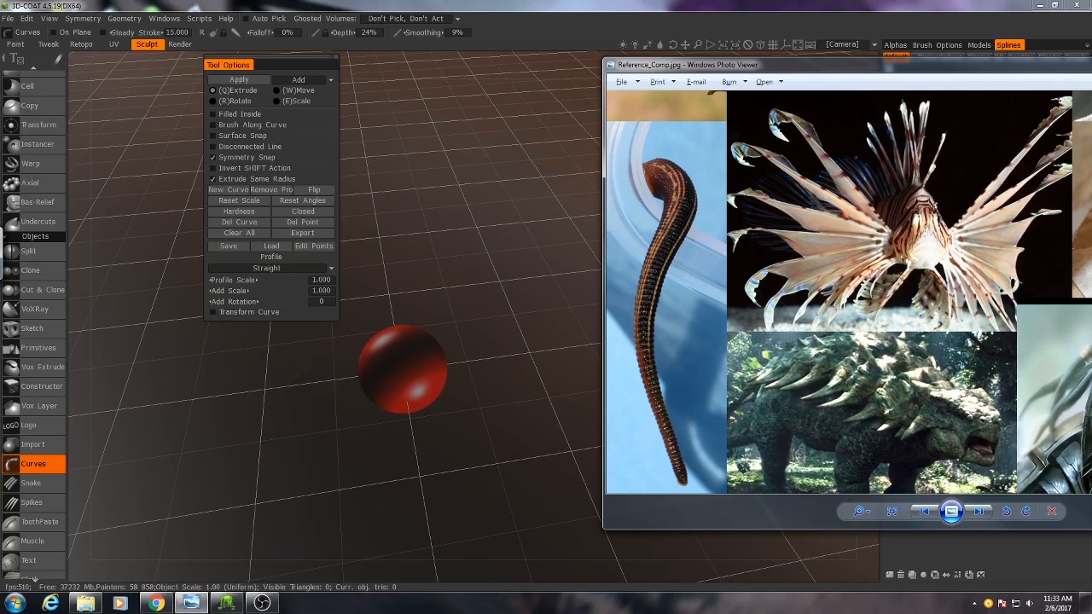
click(1050, 512)
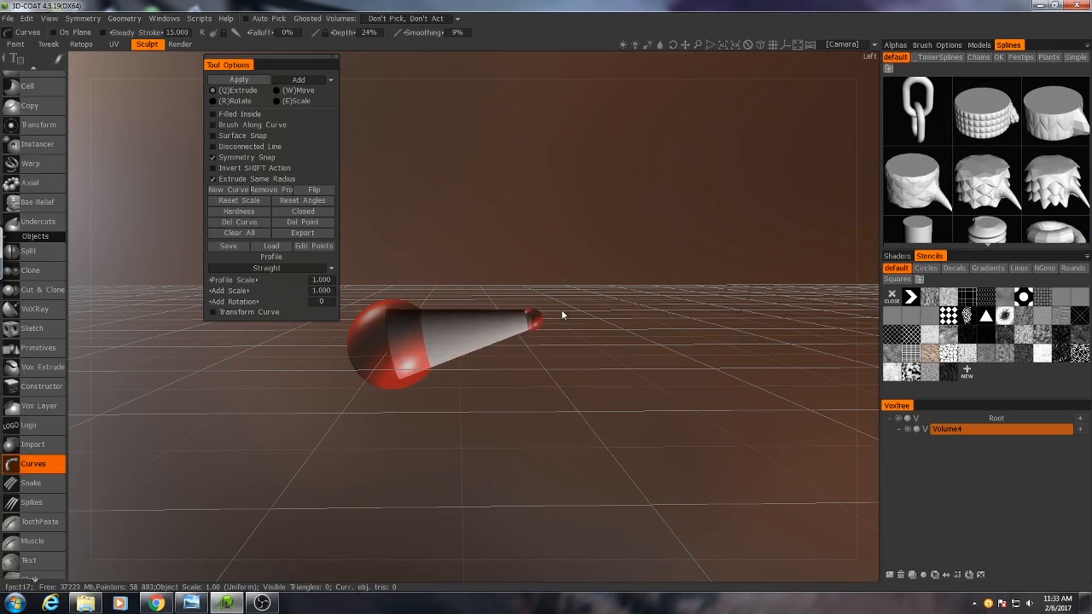
Place the second body point and extend the curve into a long tapering tail, checking it from several angles.
drag(532, 320, 571, 298)
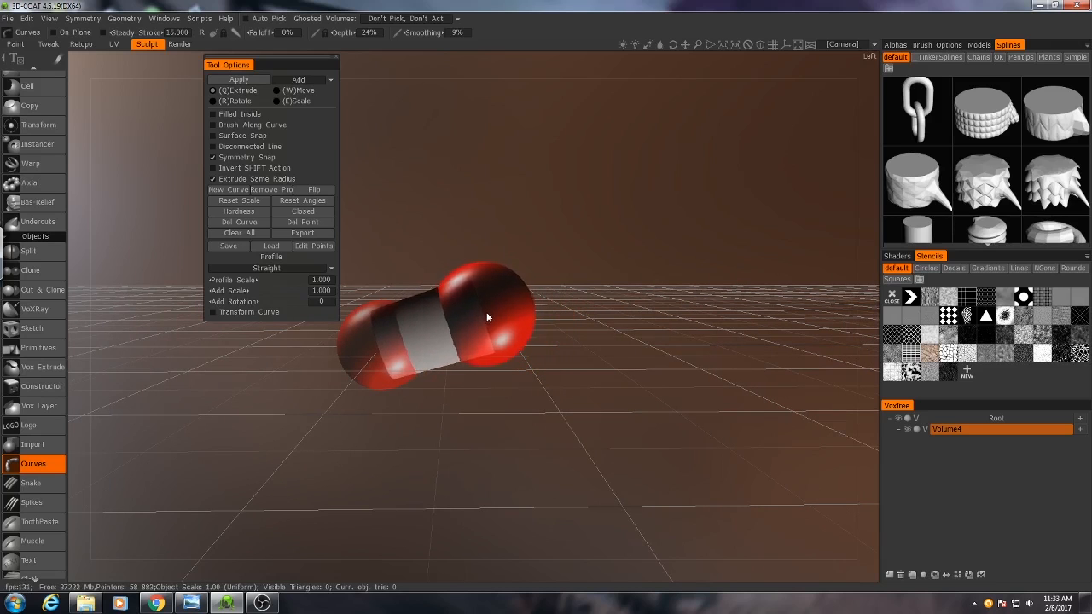
drag(486, 317, 682, 478)
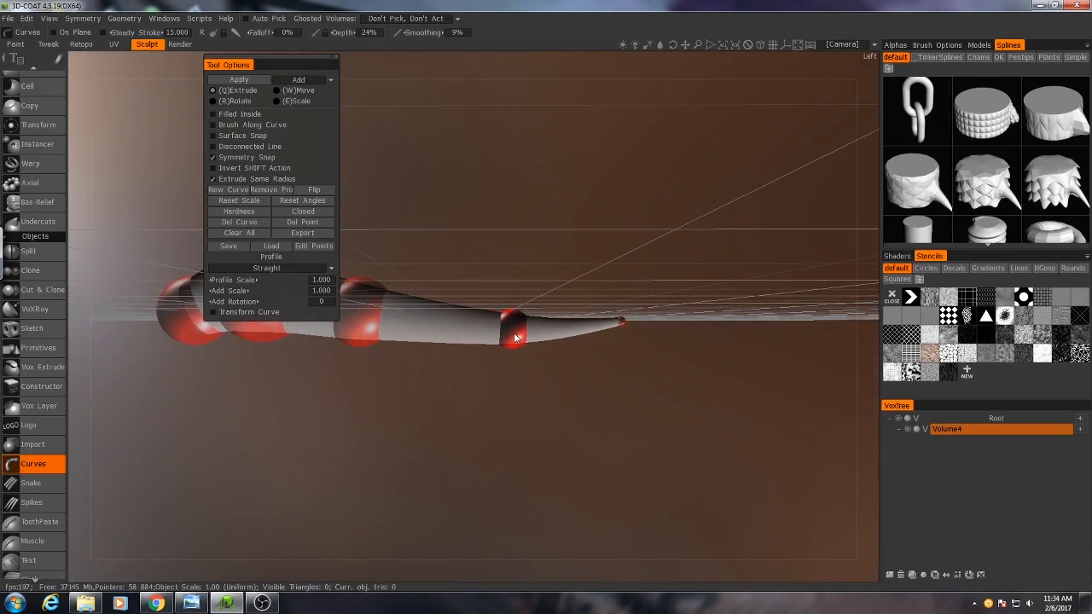
drag(511, 341, 478, 452)
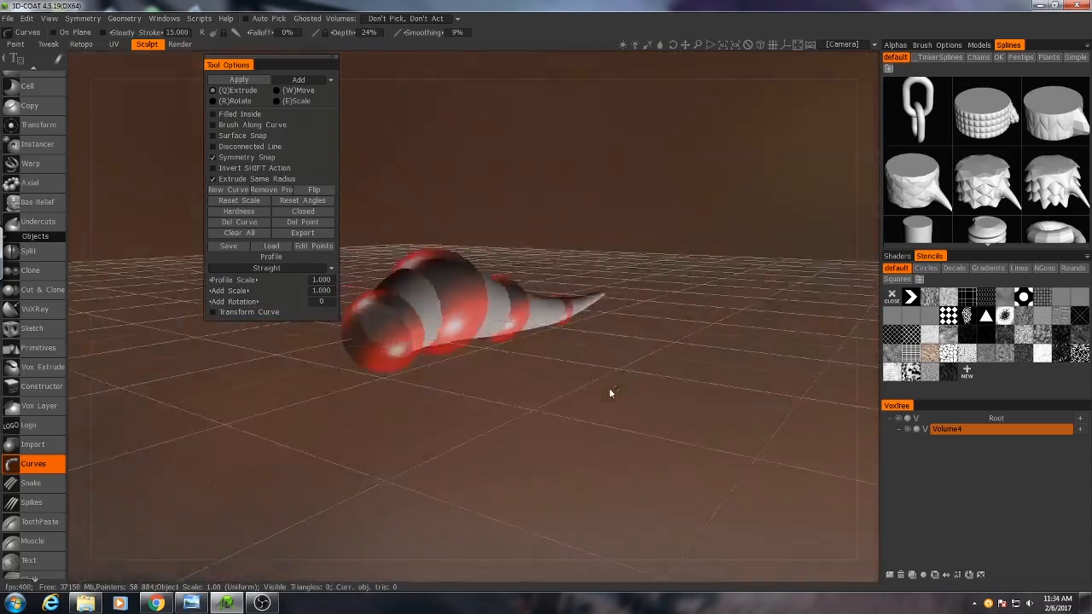
drag(611, 393, 382, 475)
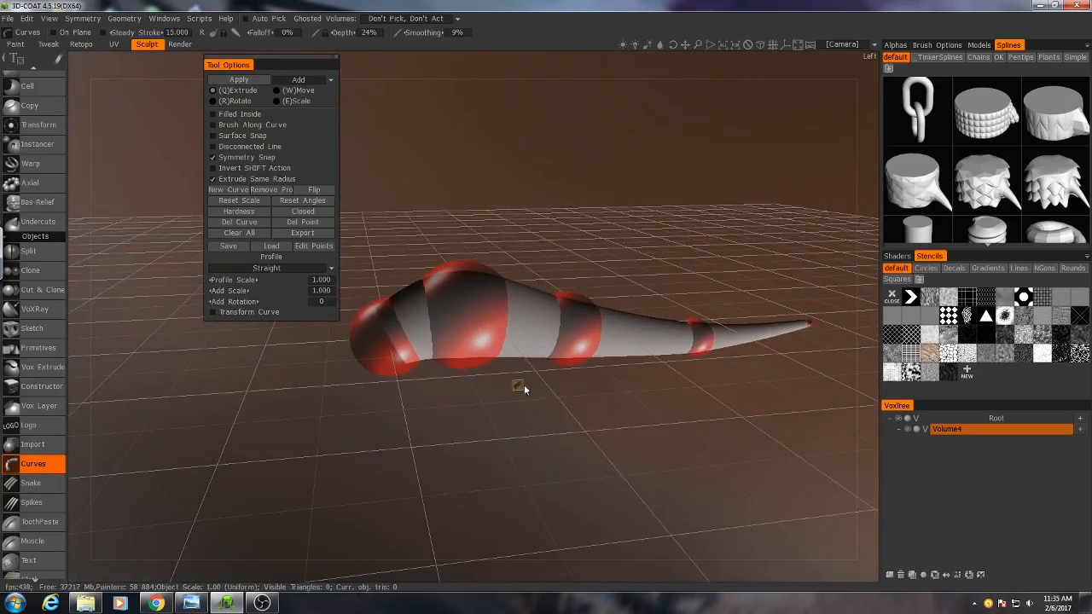
drag(525, 389, 446, 370)
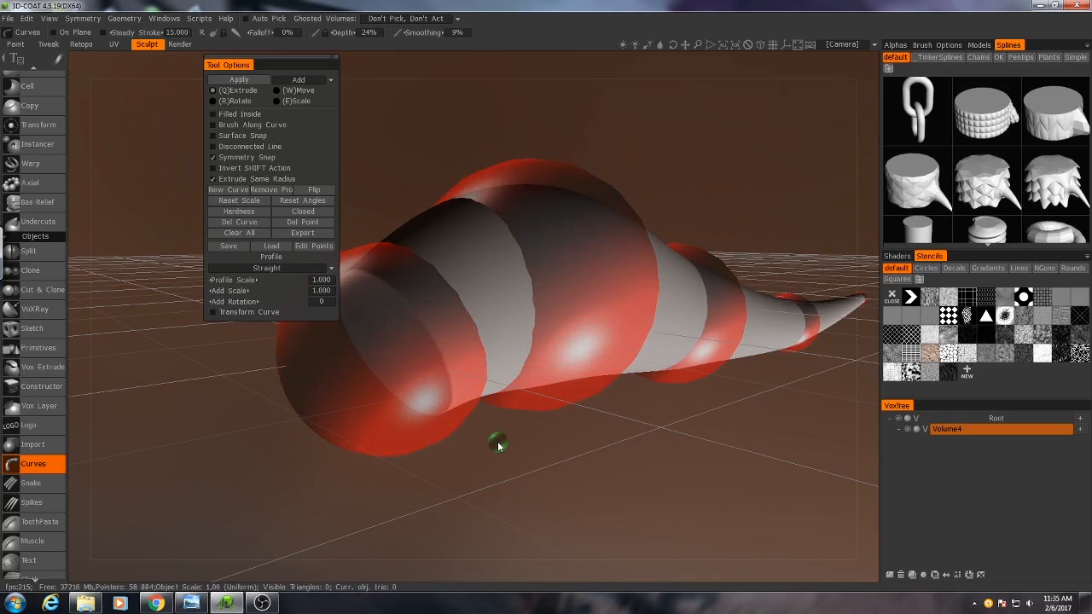
drag(498, 444, 582, 440)
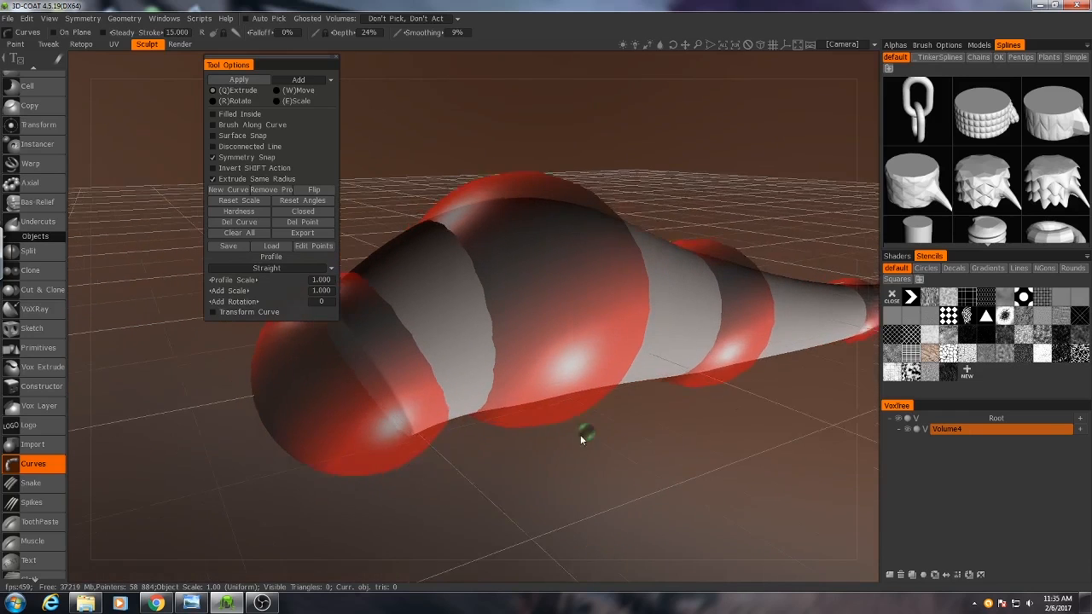
drag(580, 440, 396, 380)
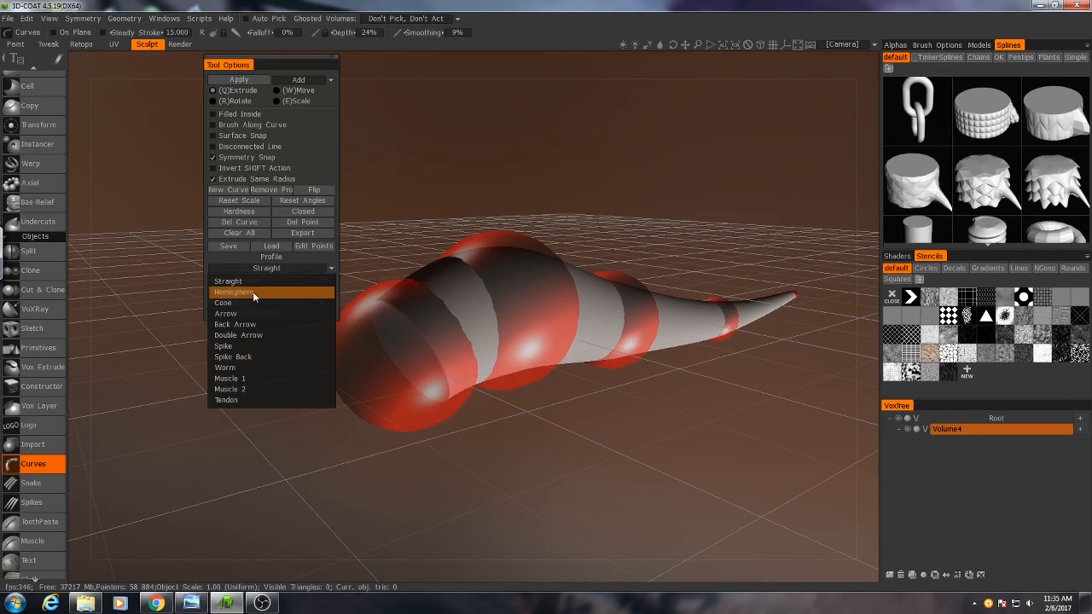
Try the Cone and Spike curve profiles, then settle on Hemisphere.
click(234, 292)
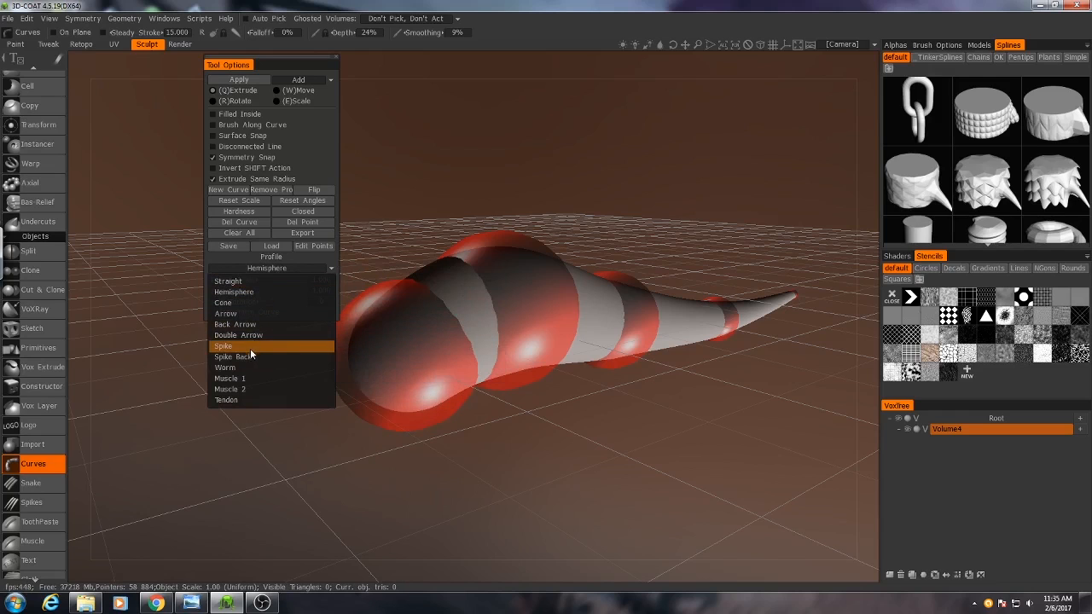
click(222, 303)
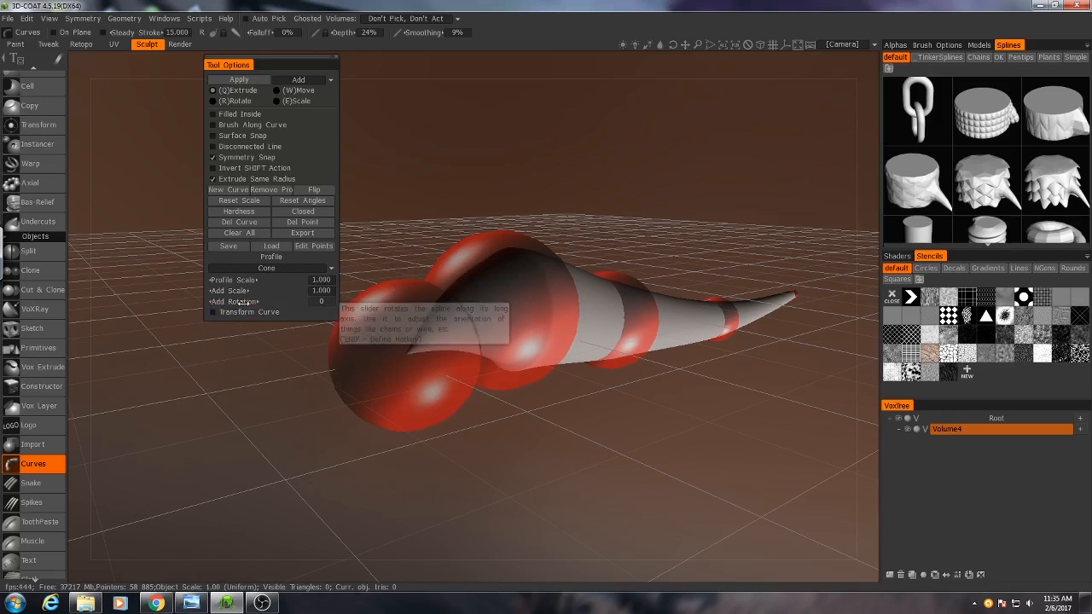
click(271, 266)
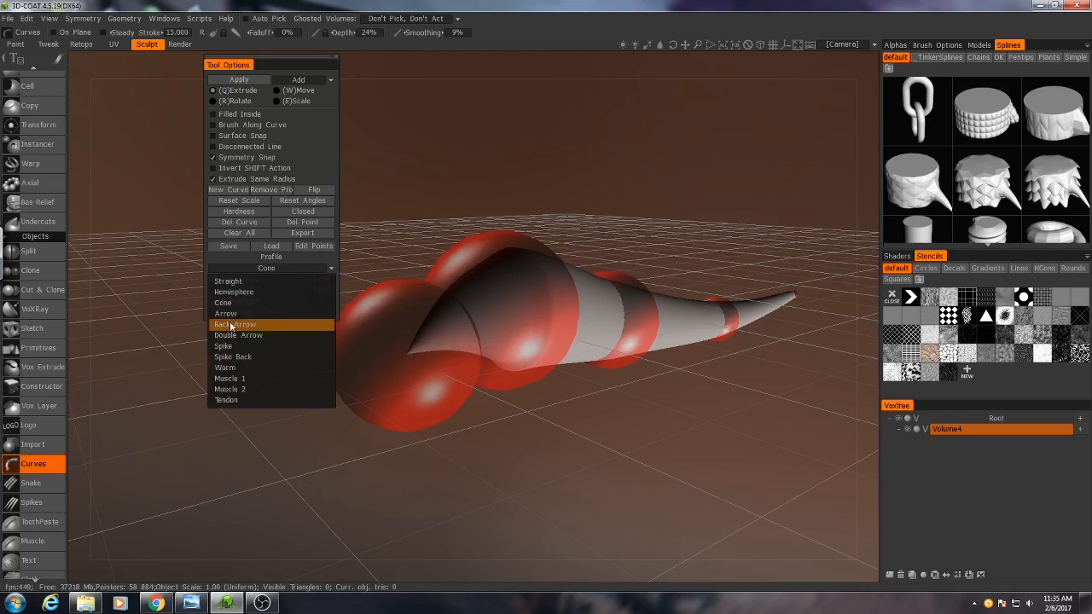
click(236, 324)
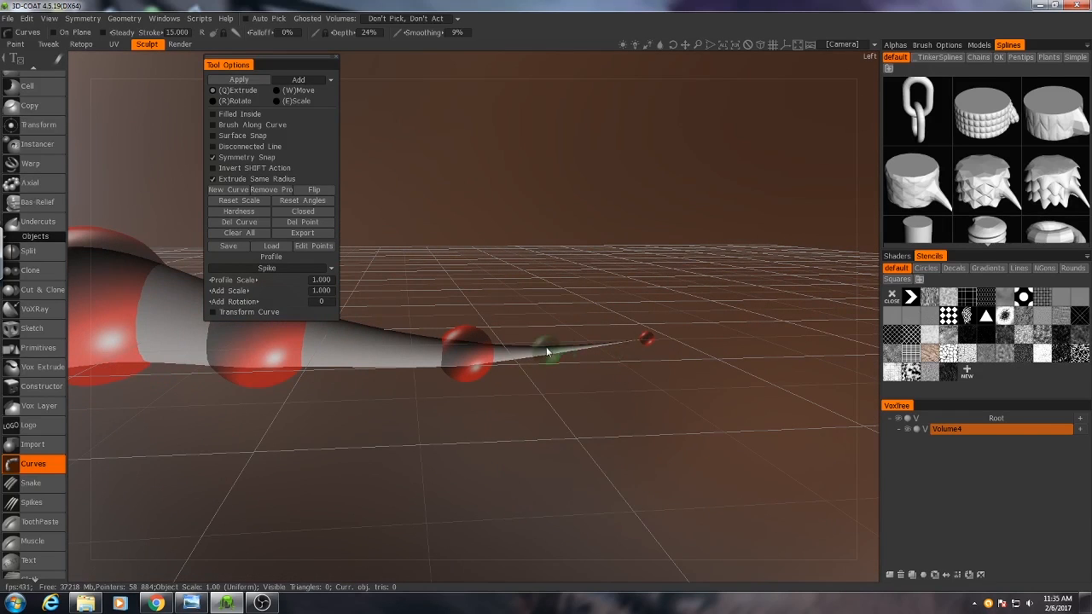
drag(546, 350, 783, 311)
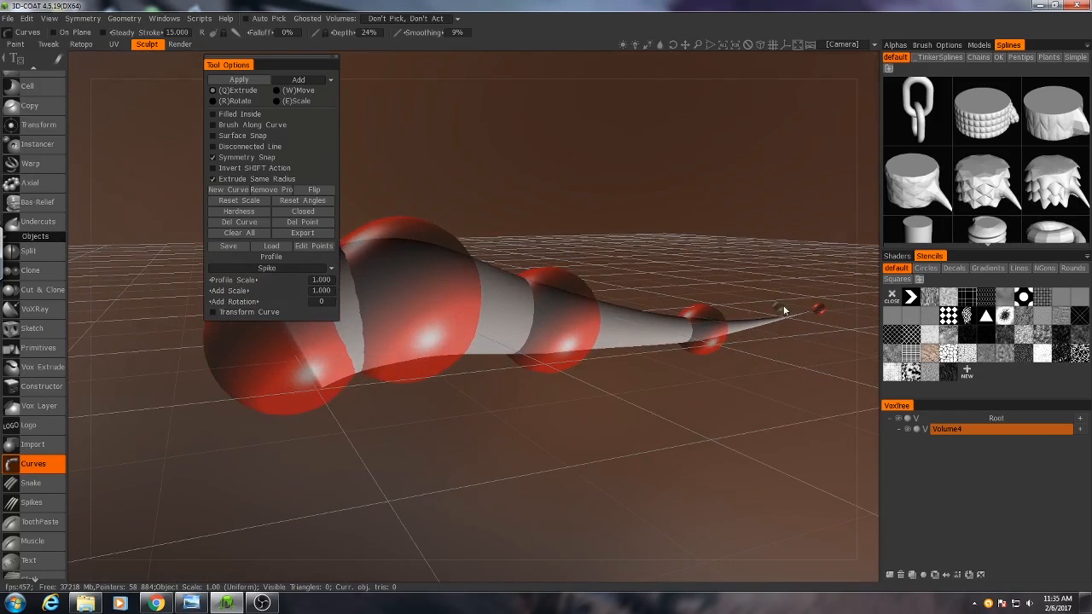
click(270, 267)
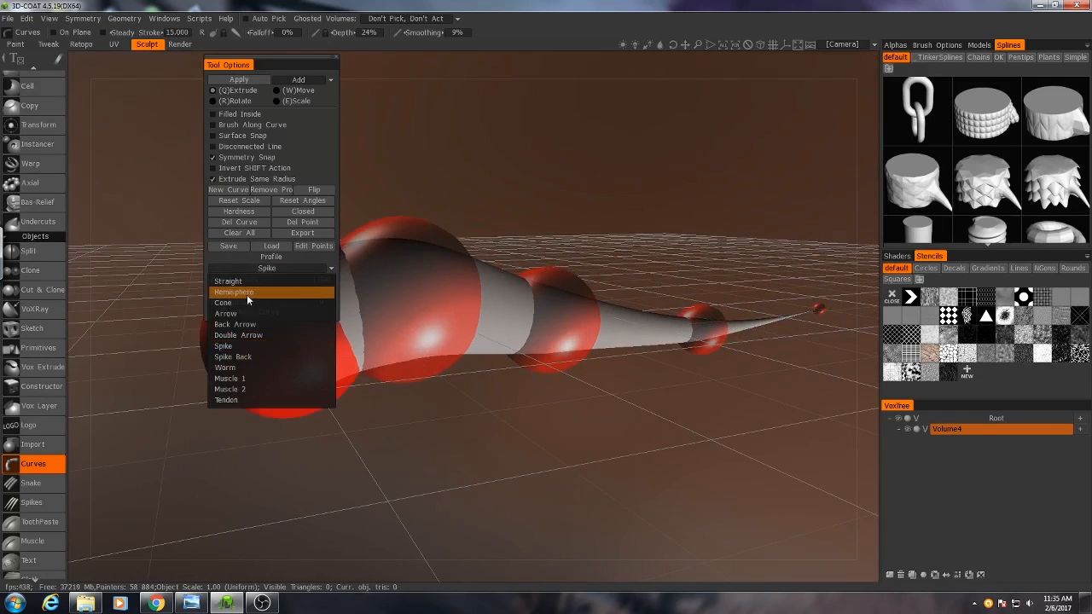
click(232, 292)
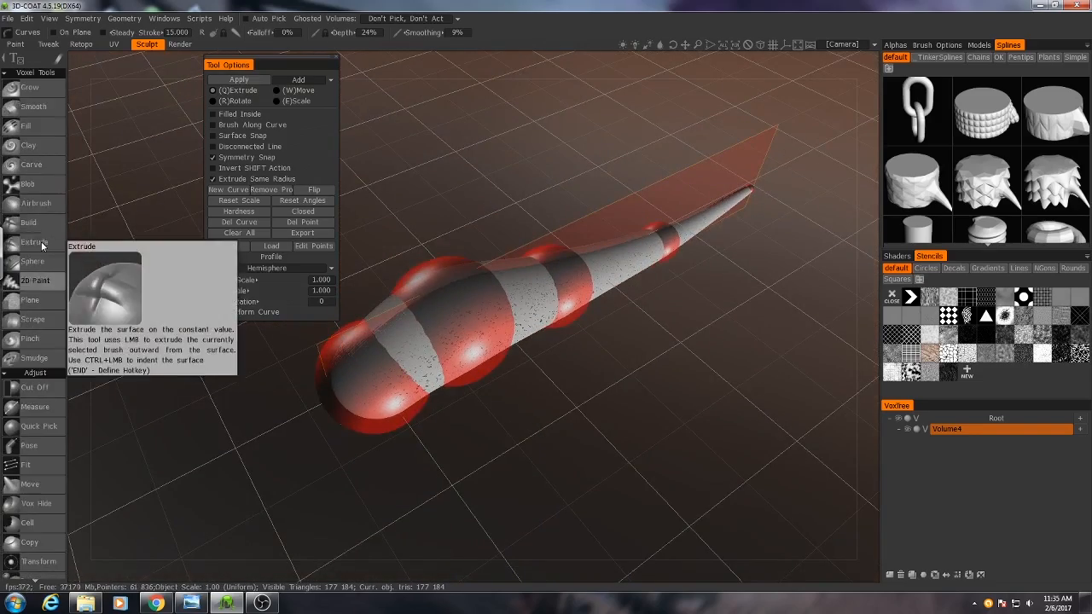
Apply the curve to build the smooth solid leech body and inspect its rounded front.
click(27, 222)
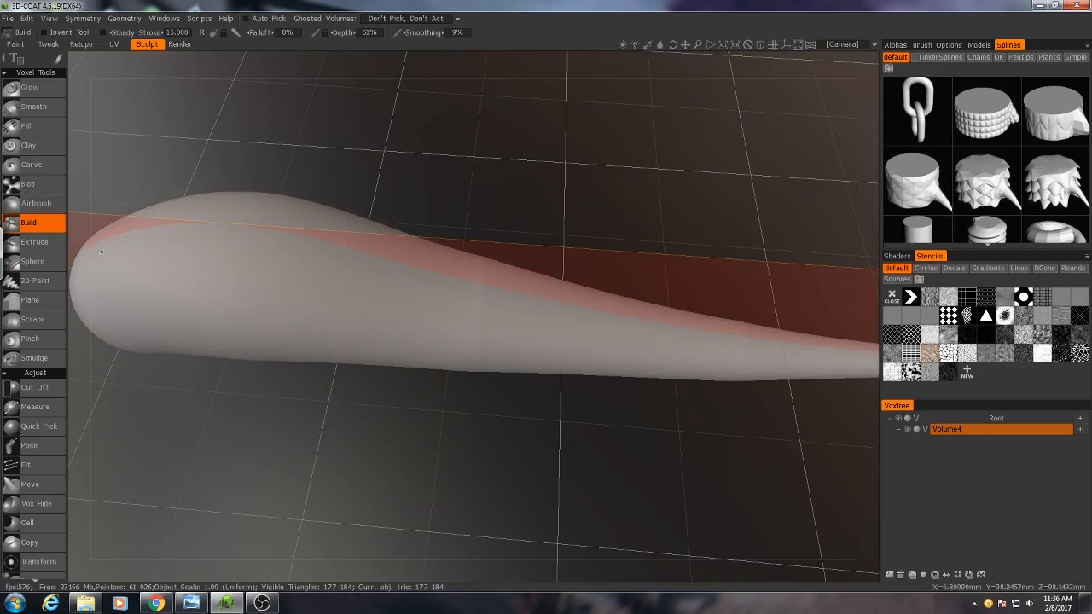
mouse_move(571, 186)
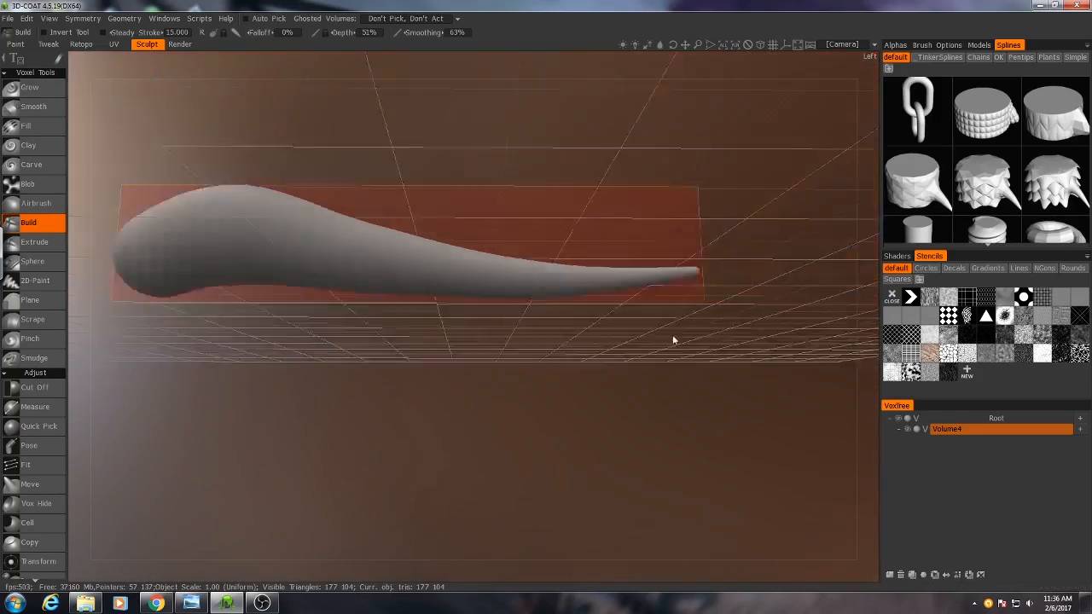
drag(672, 339, 498, 401)
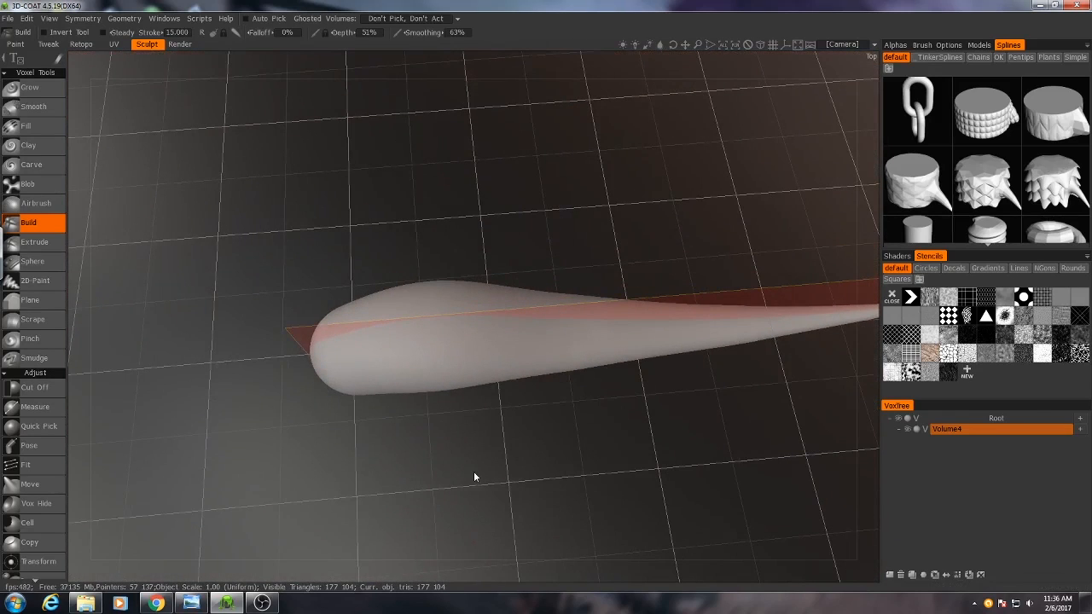
mouse_move(951, 453)
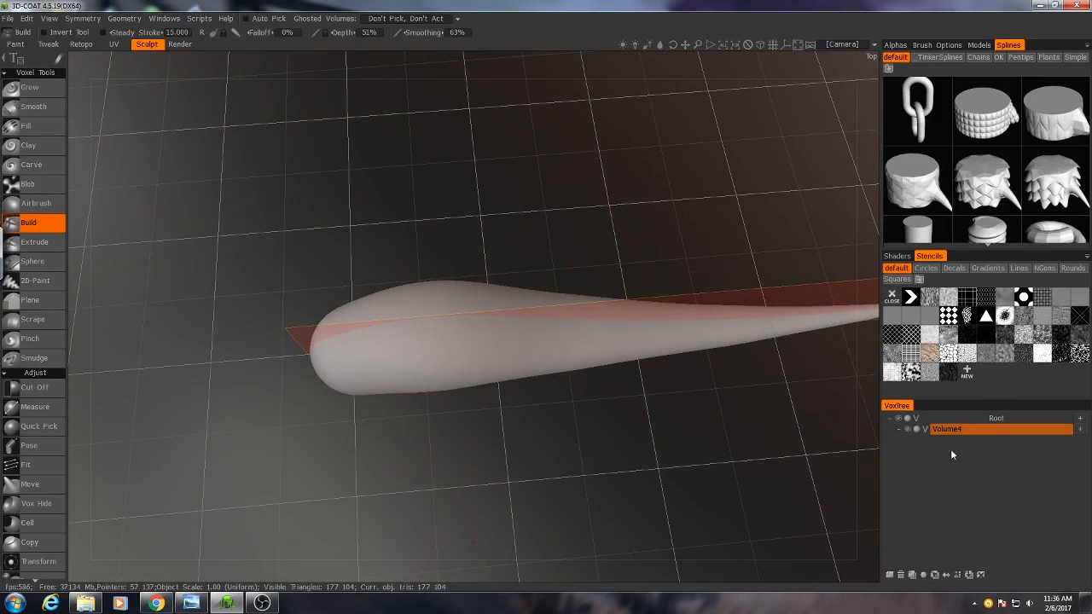